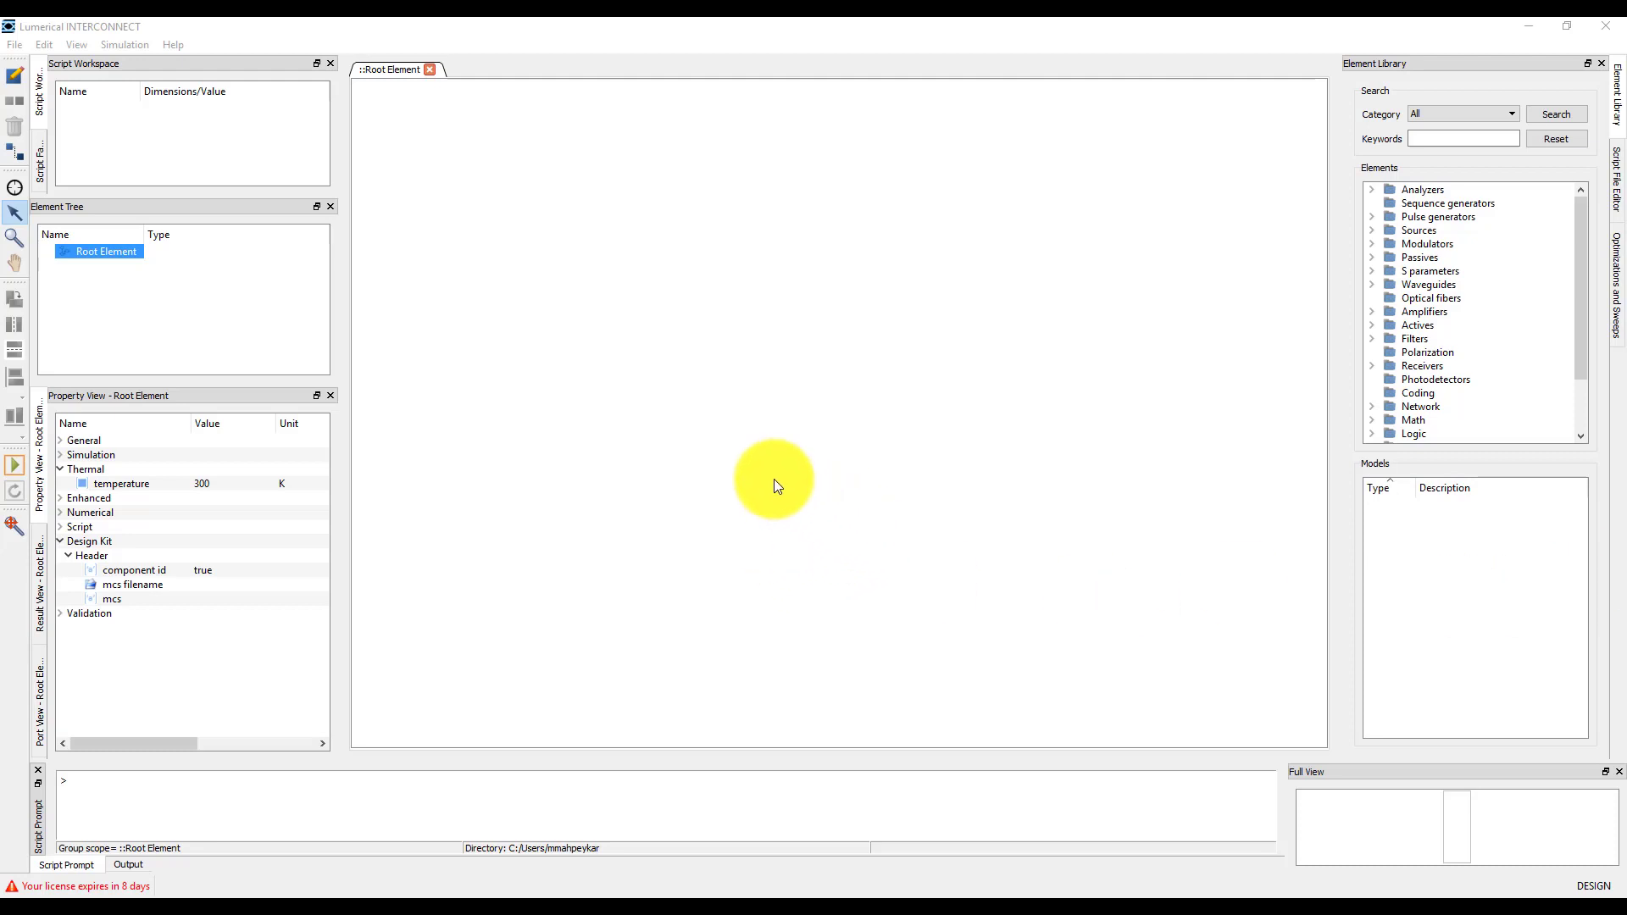
pyautogui.moveTo(528, 344)
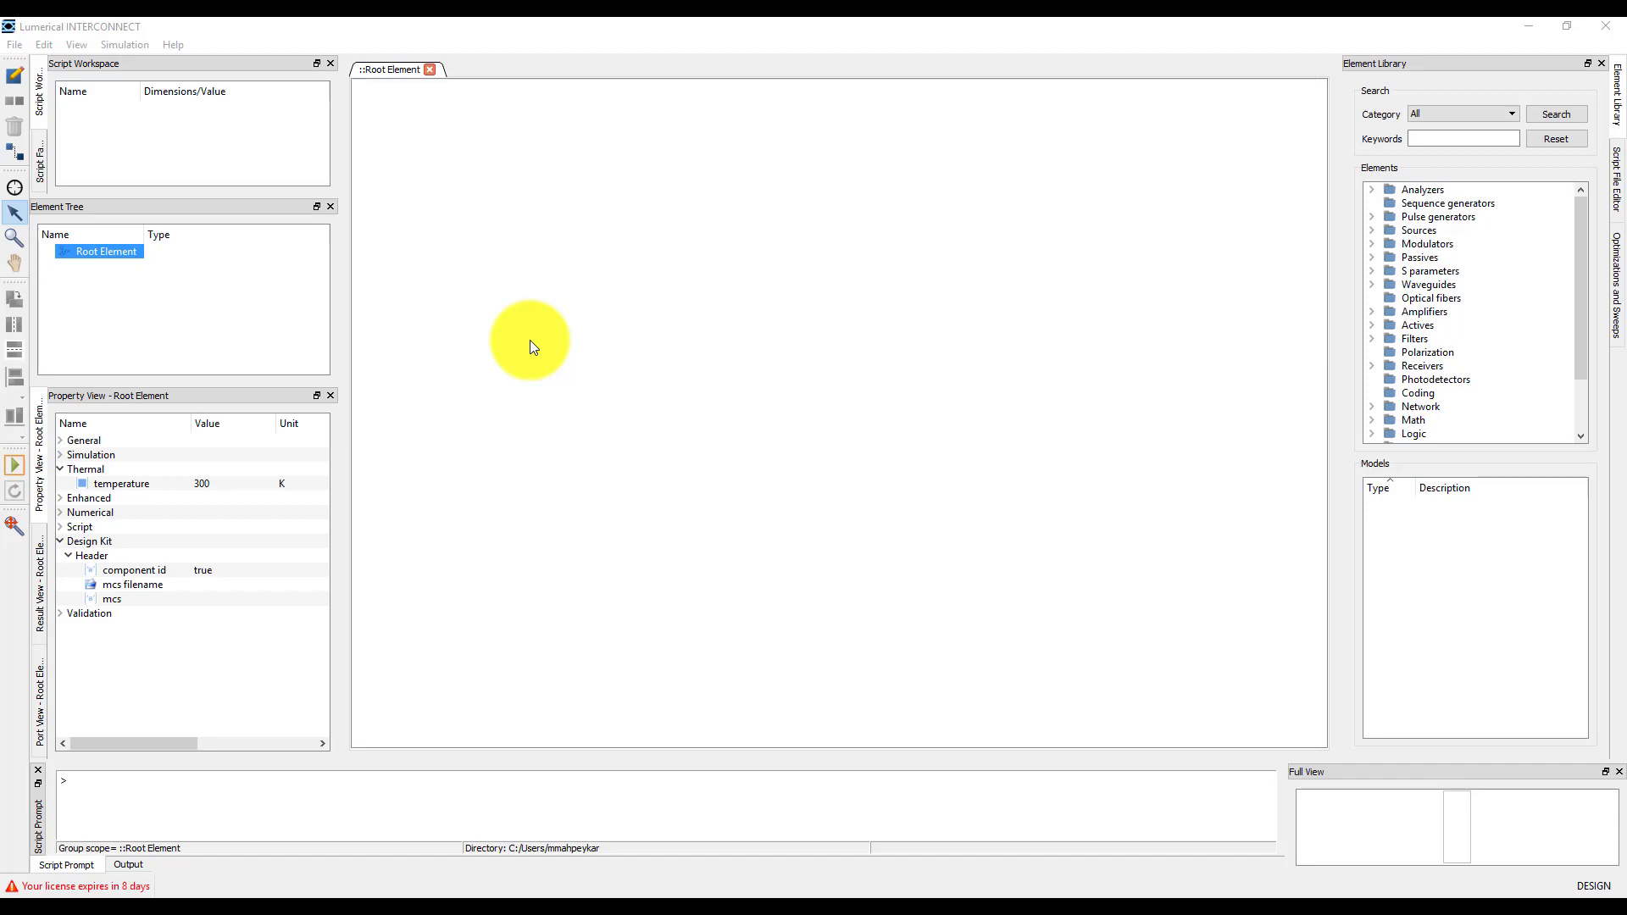
pyautogui.moveTo(511, 326)
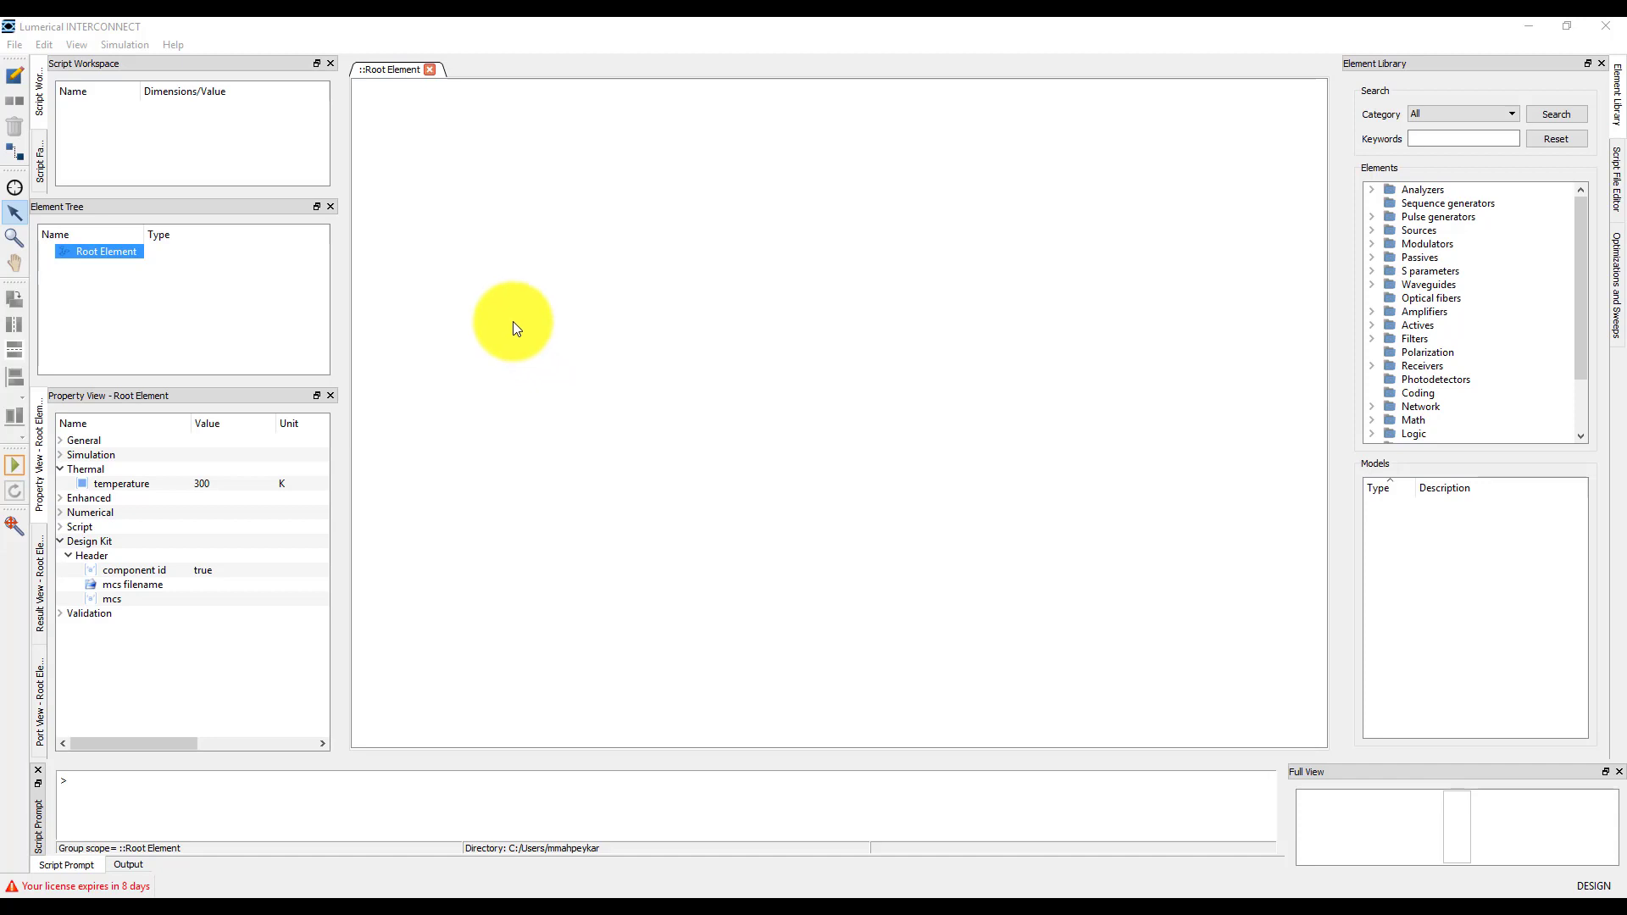
pyautogui.moveTo(347, 114)
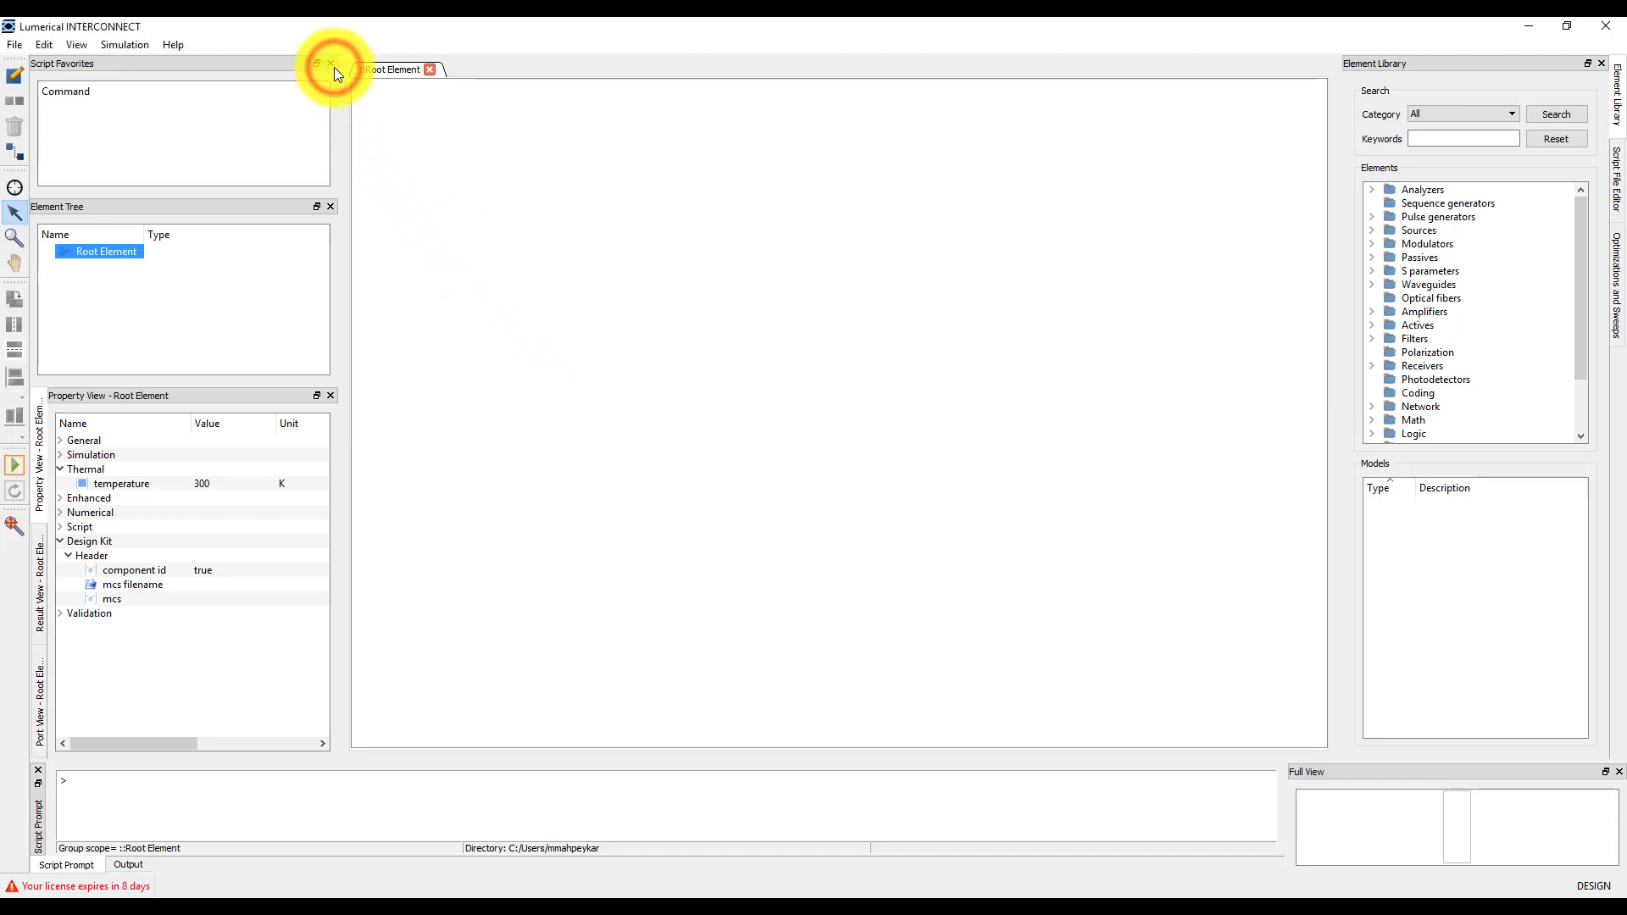
# - Close the Script Favorites and Script Workspace docks so Element Tree and Result View fill the left side
pyautogui.click(330, 63)
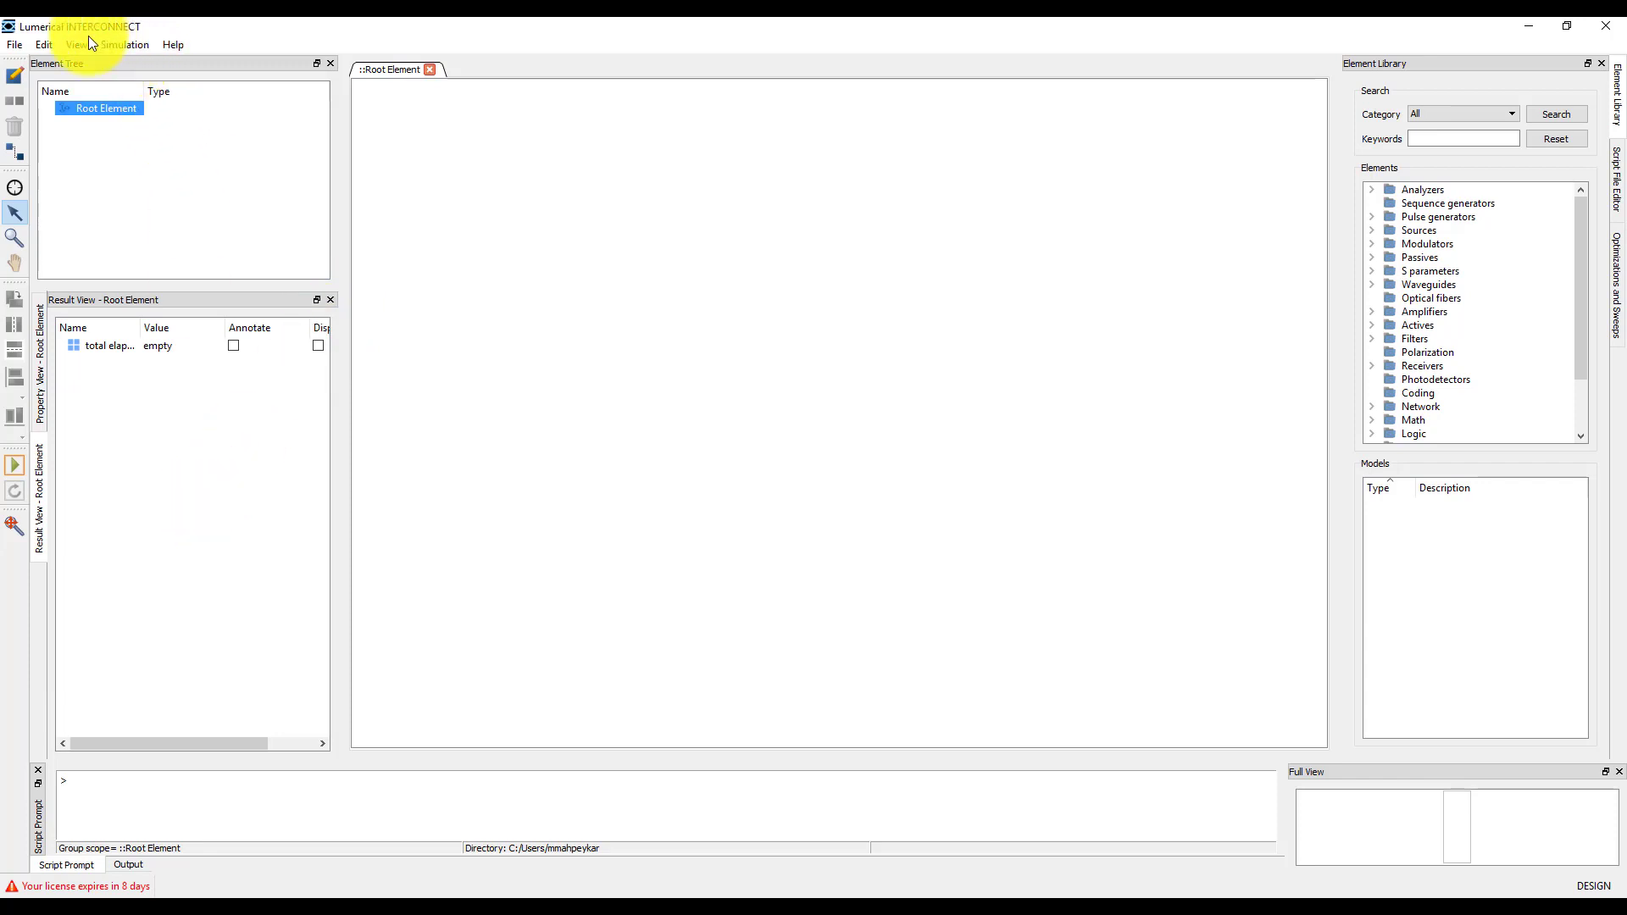
pyautogui.click(74, 44)
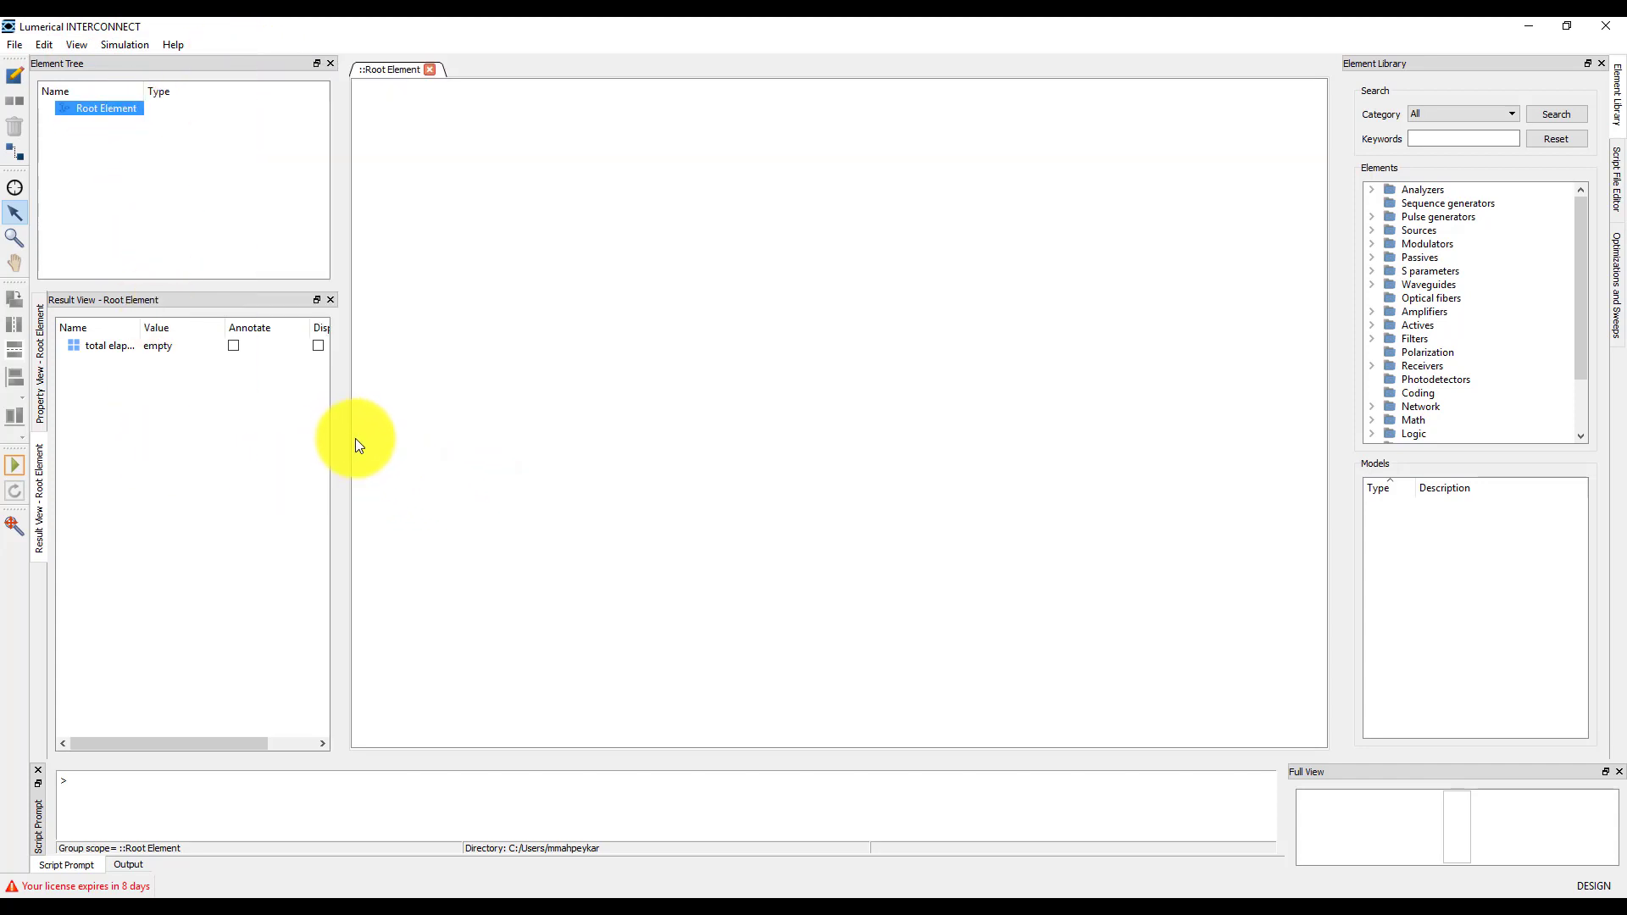
# - Undock Property View from its tab and re-dock it above the Element Tree
pyautogui.moveTo(332, 446); pyautogui.dragTo(424, 446)
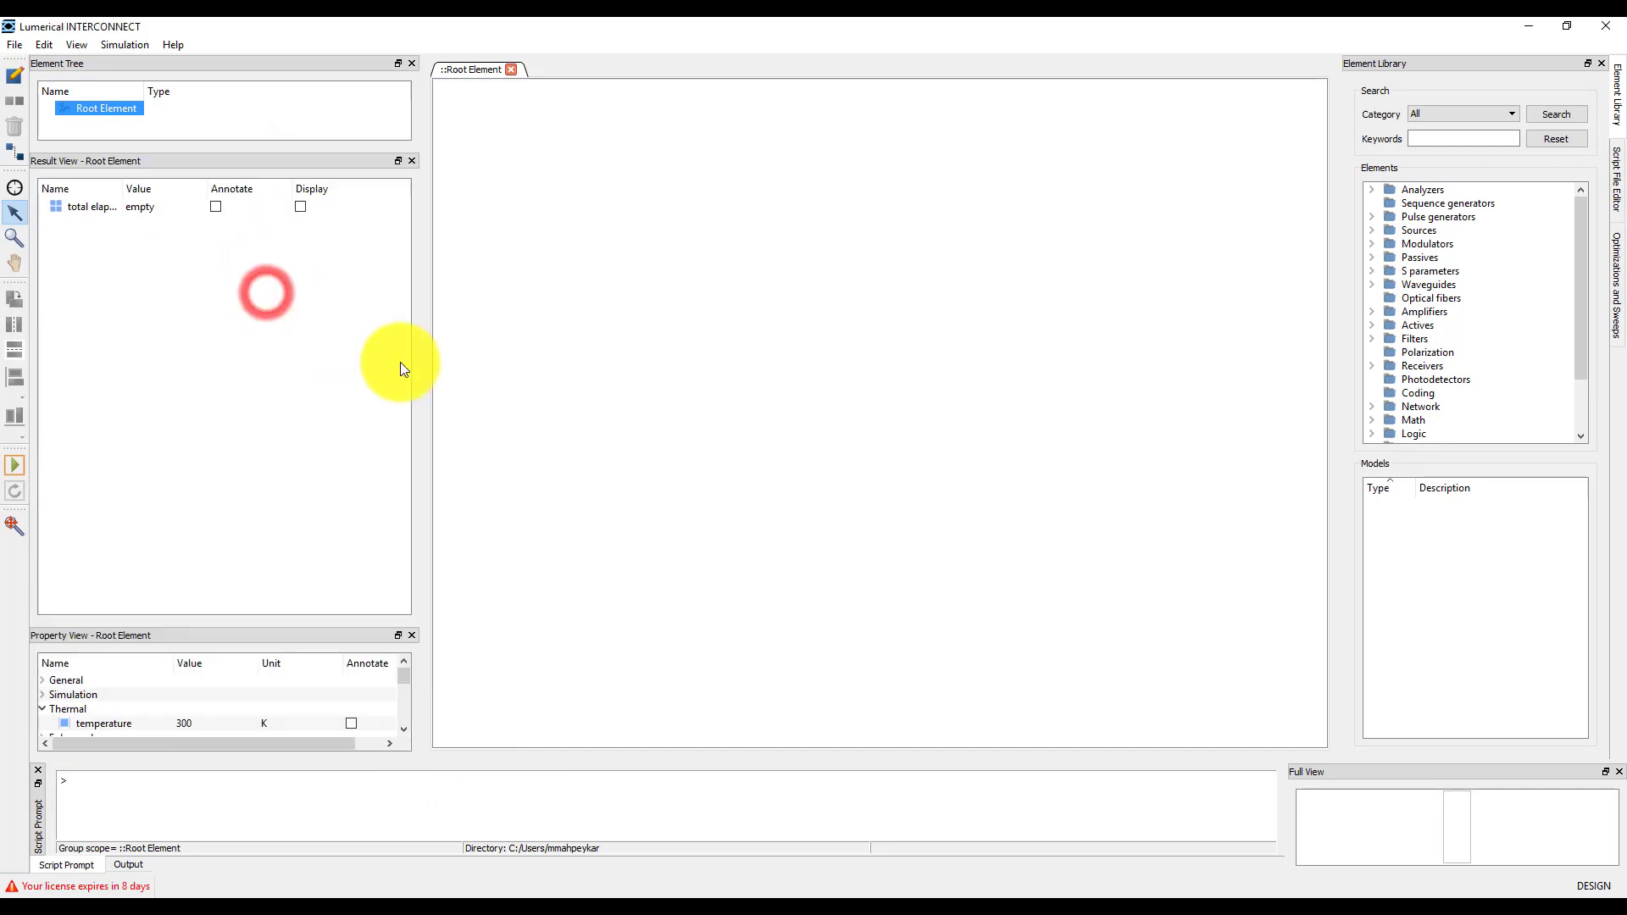
pyautogui.moveTo(173, 640)
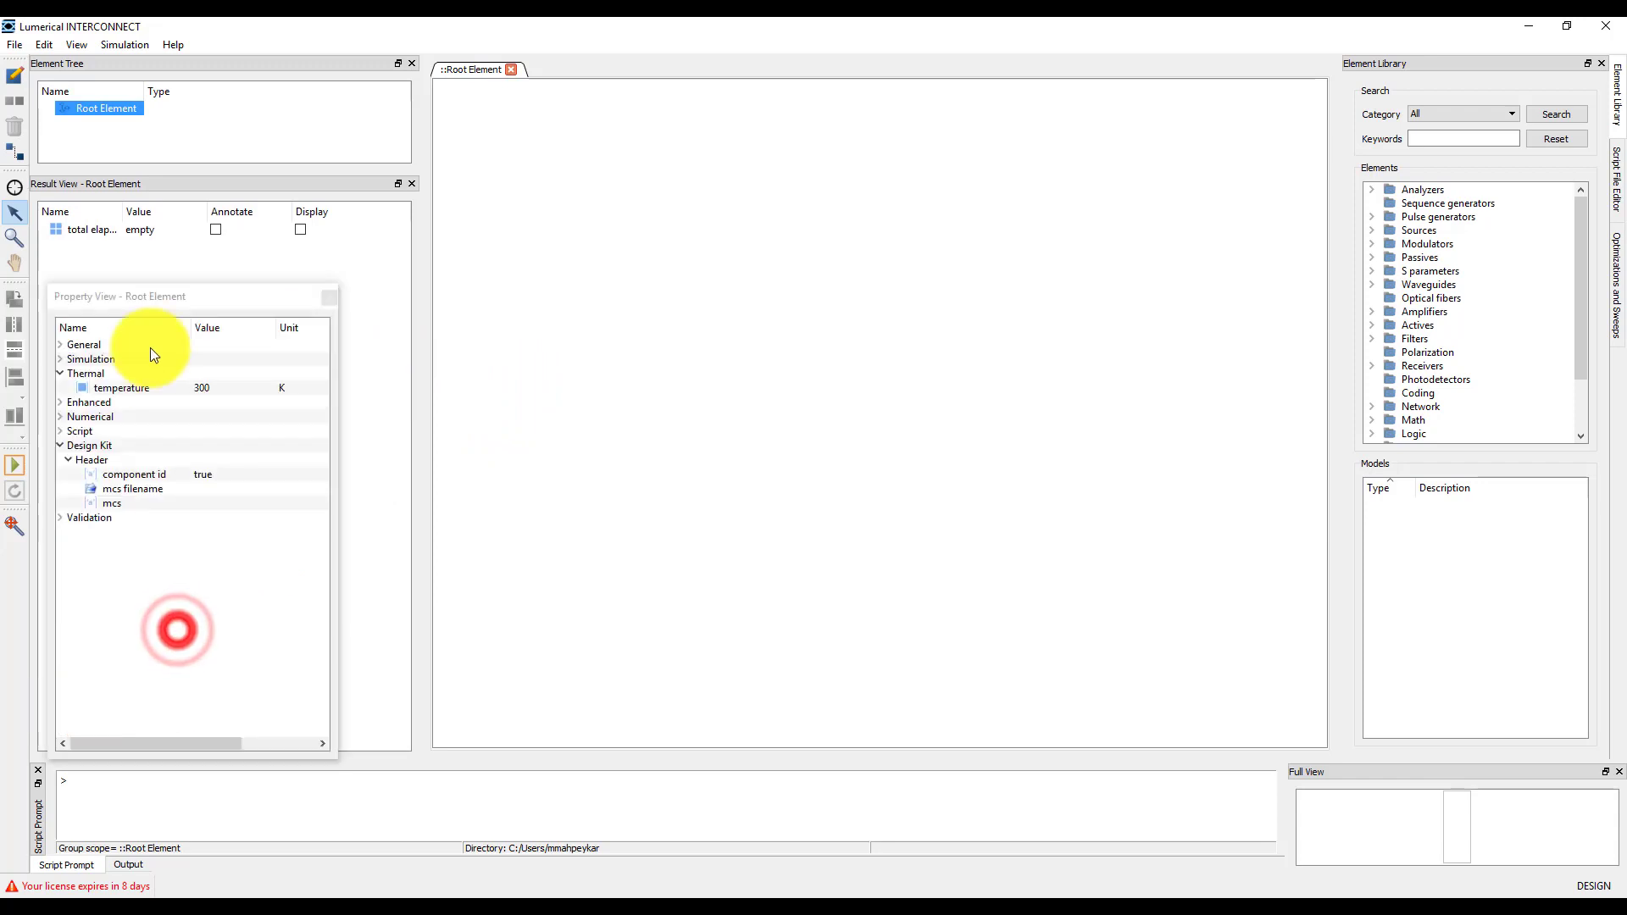
pyautogui.moveTo(187, 295); pyautogui.dragTo(176, 32)
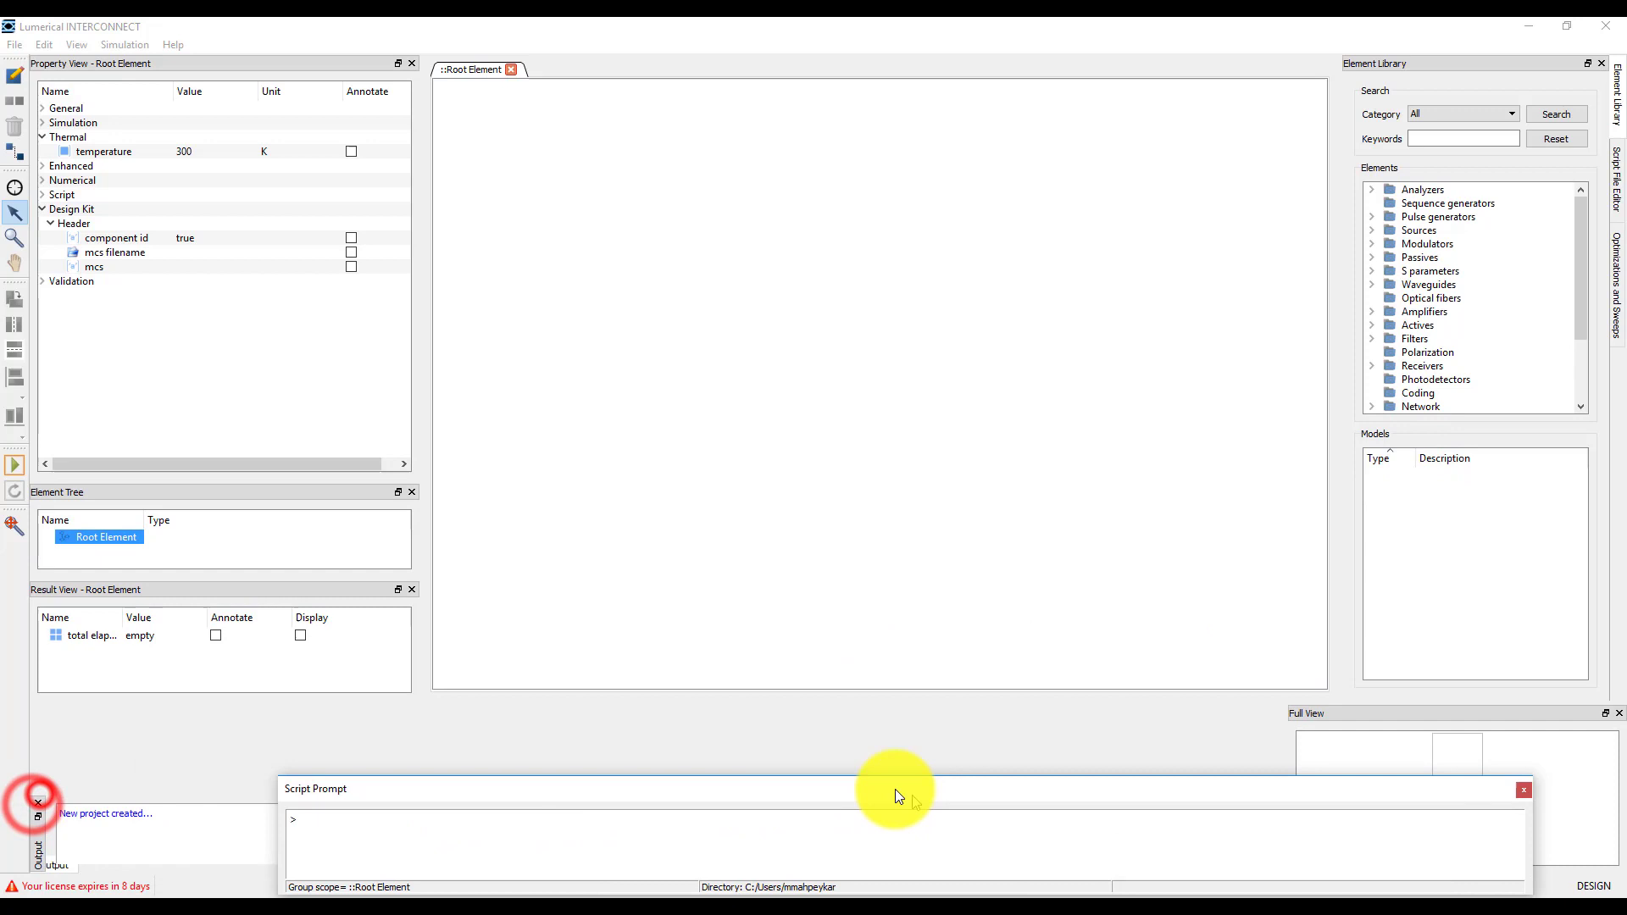
# - Dock the floating Script Prompt back beside the Output log at the bottom
pyautogui.click(1521, 789)
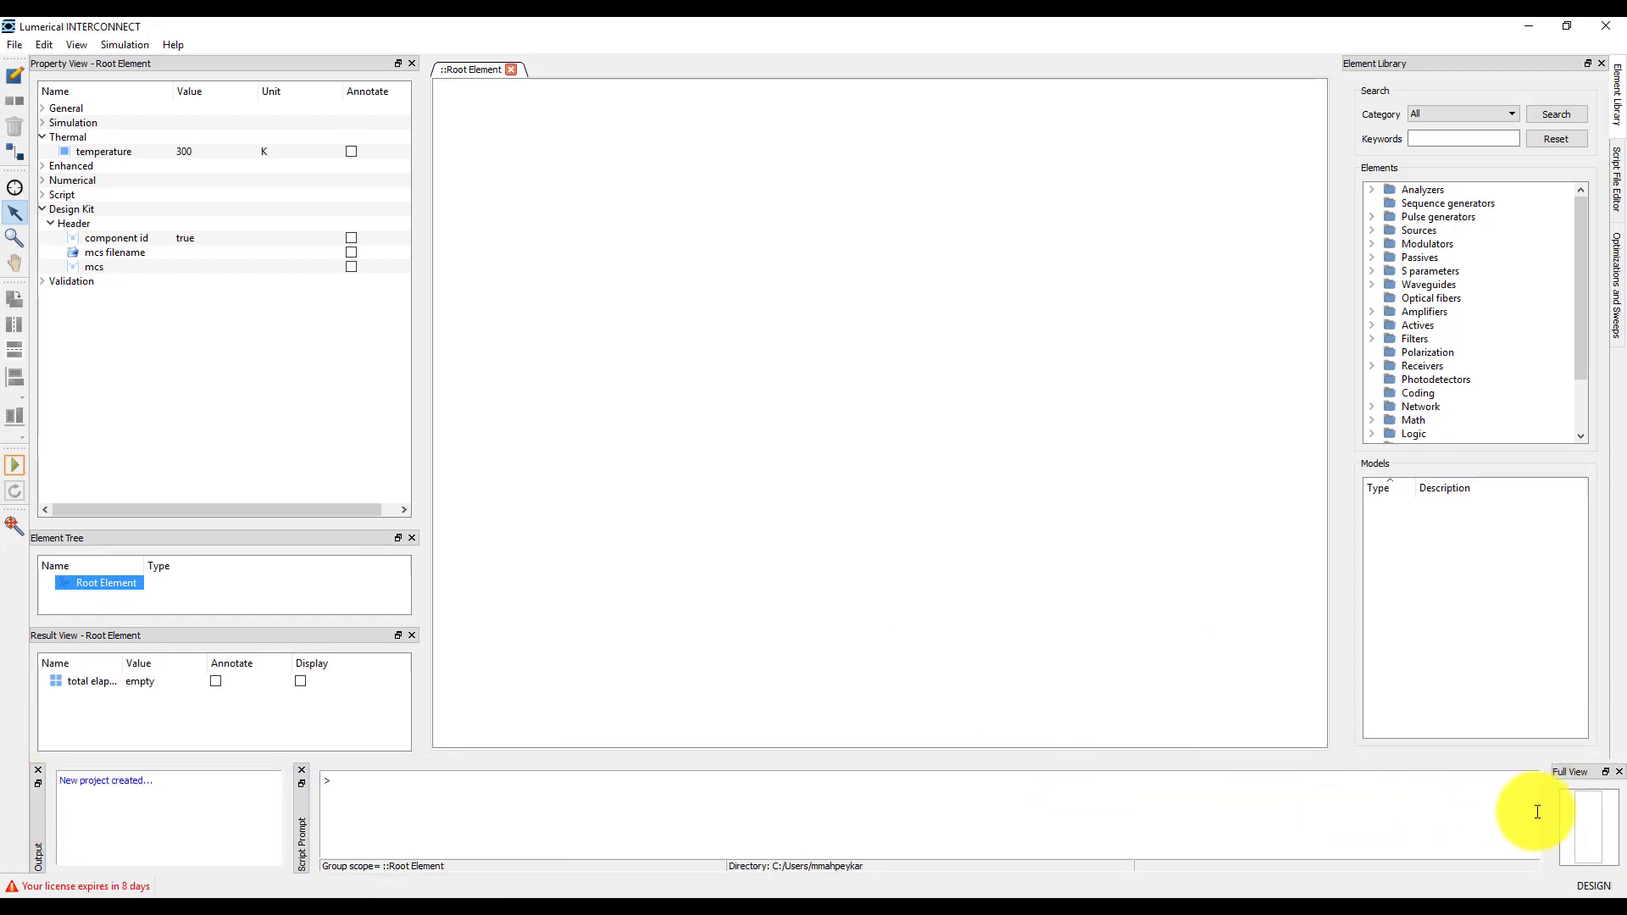
pyautogui.moveTo(1554, 807)
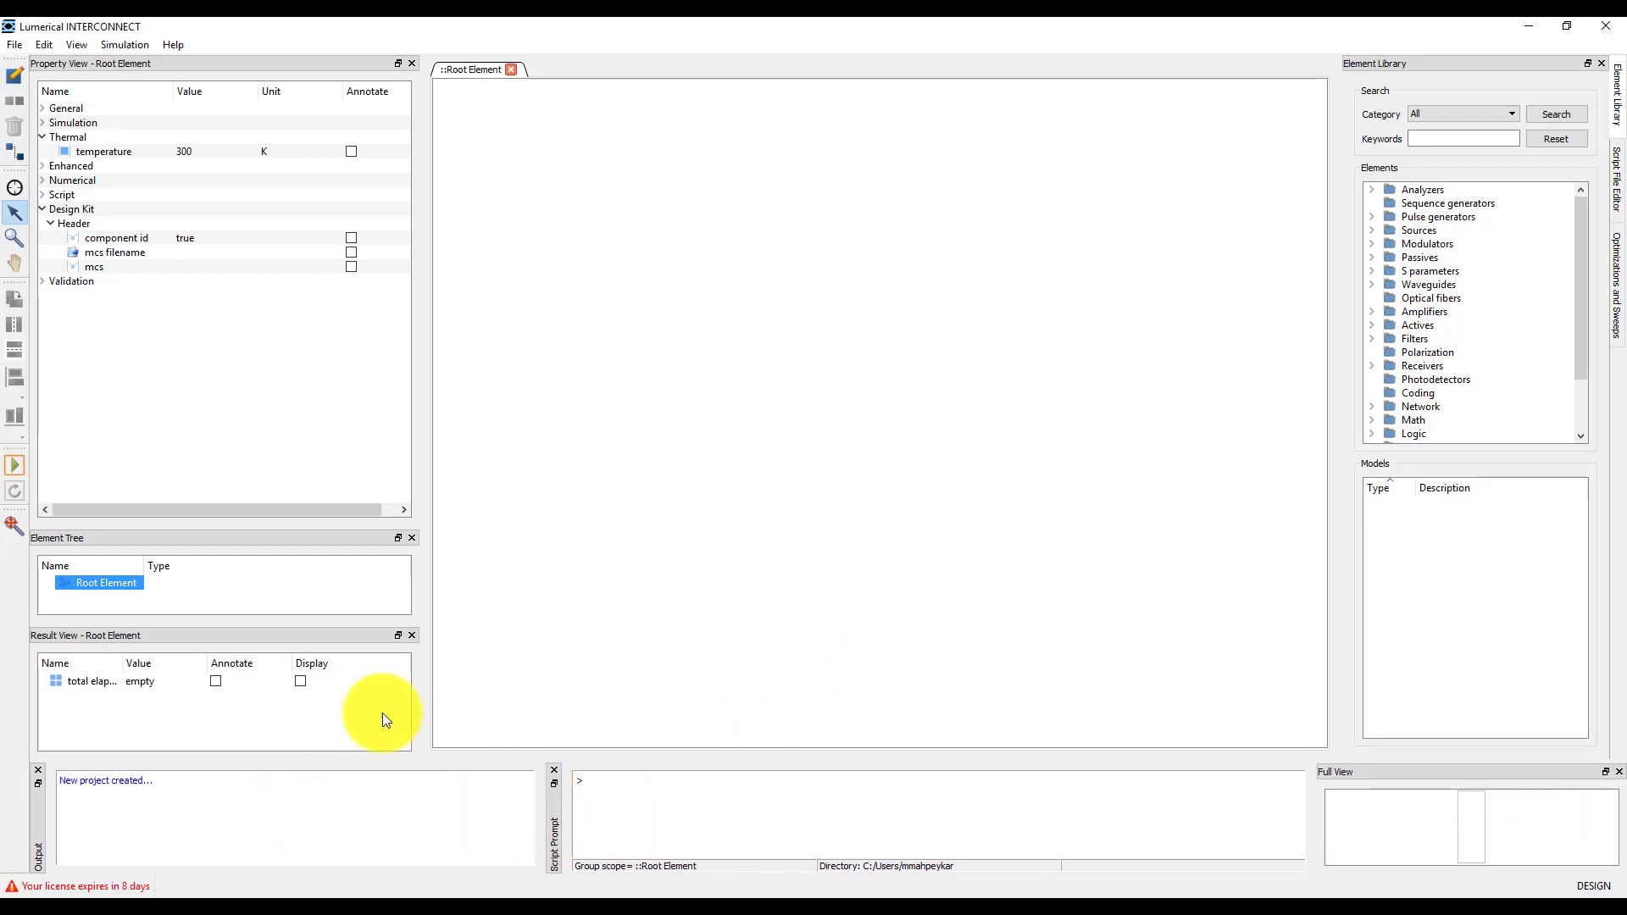
pyautogui.moveTo(246, 534)
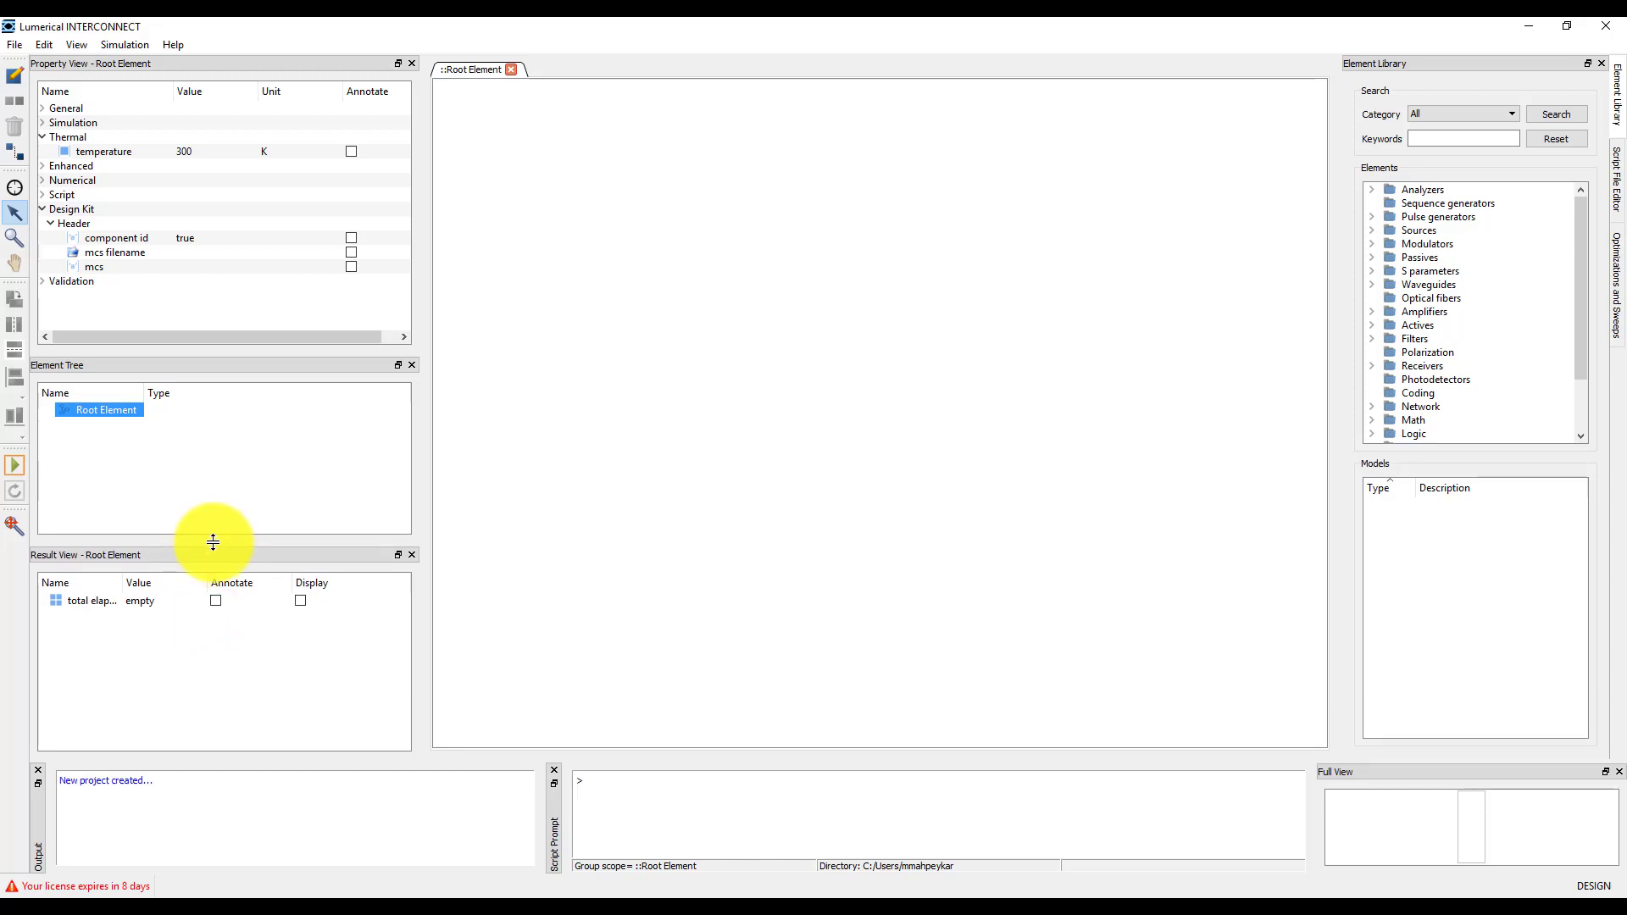
# - Add a Straight Waveguide WGD_1 and place an Optical Network Analyzer ONA_1 above it
pyautogui.click(1429, 285)
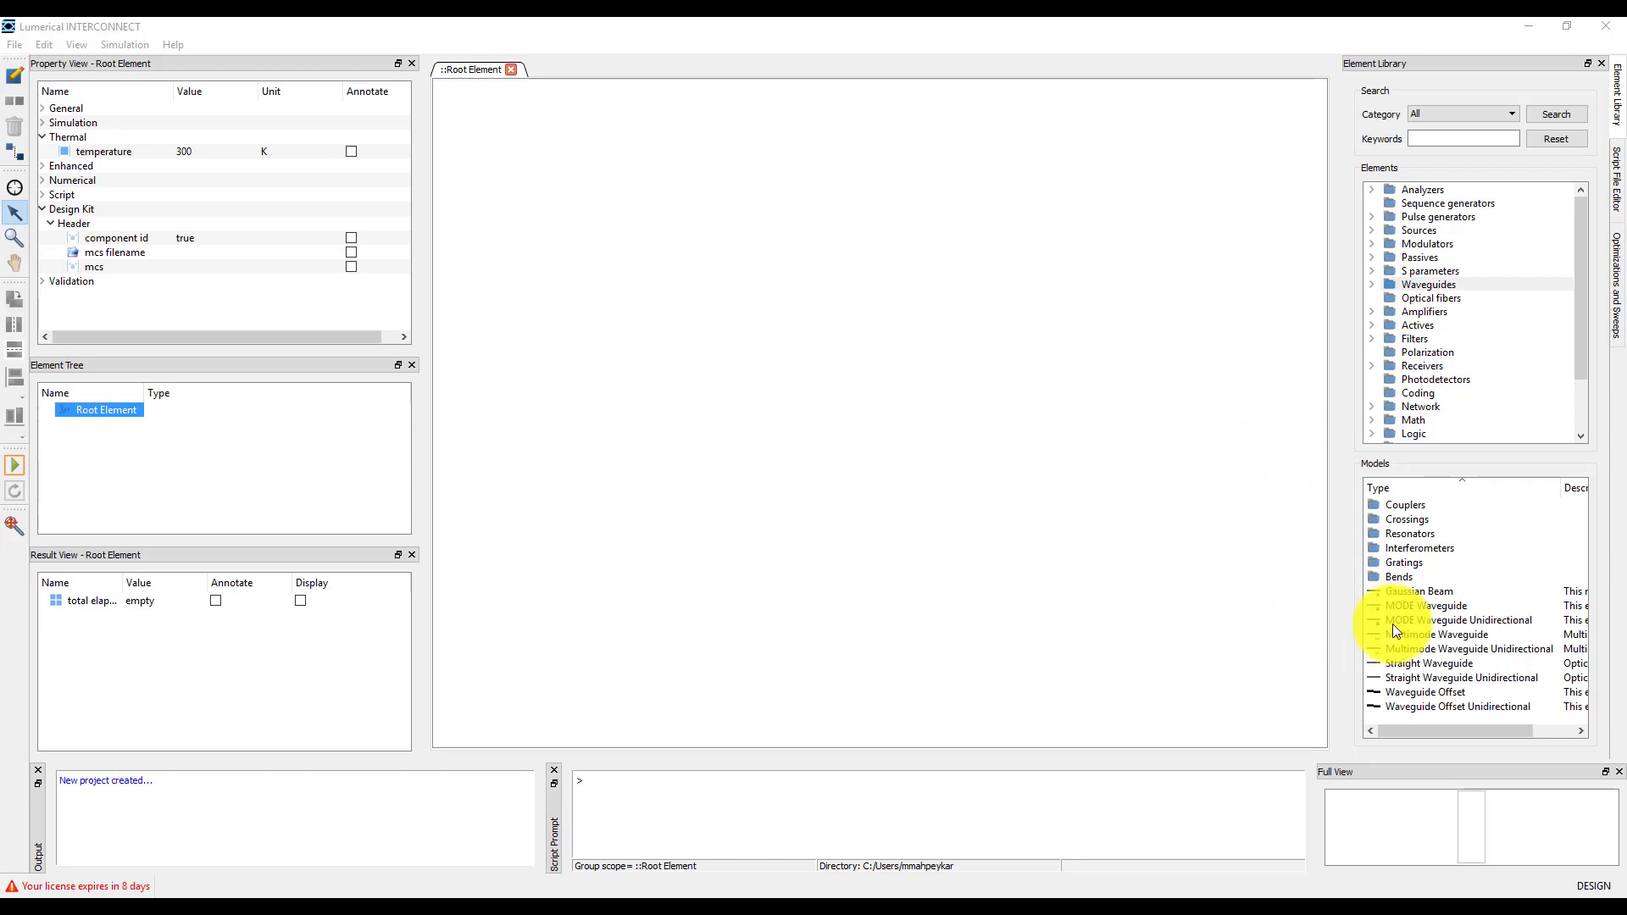
pyautogui.doubleClick(1428, 662)
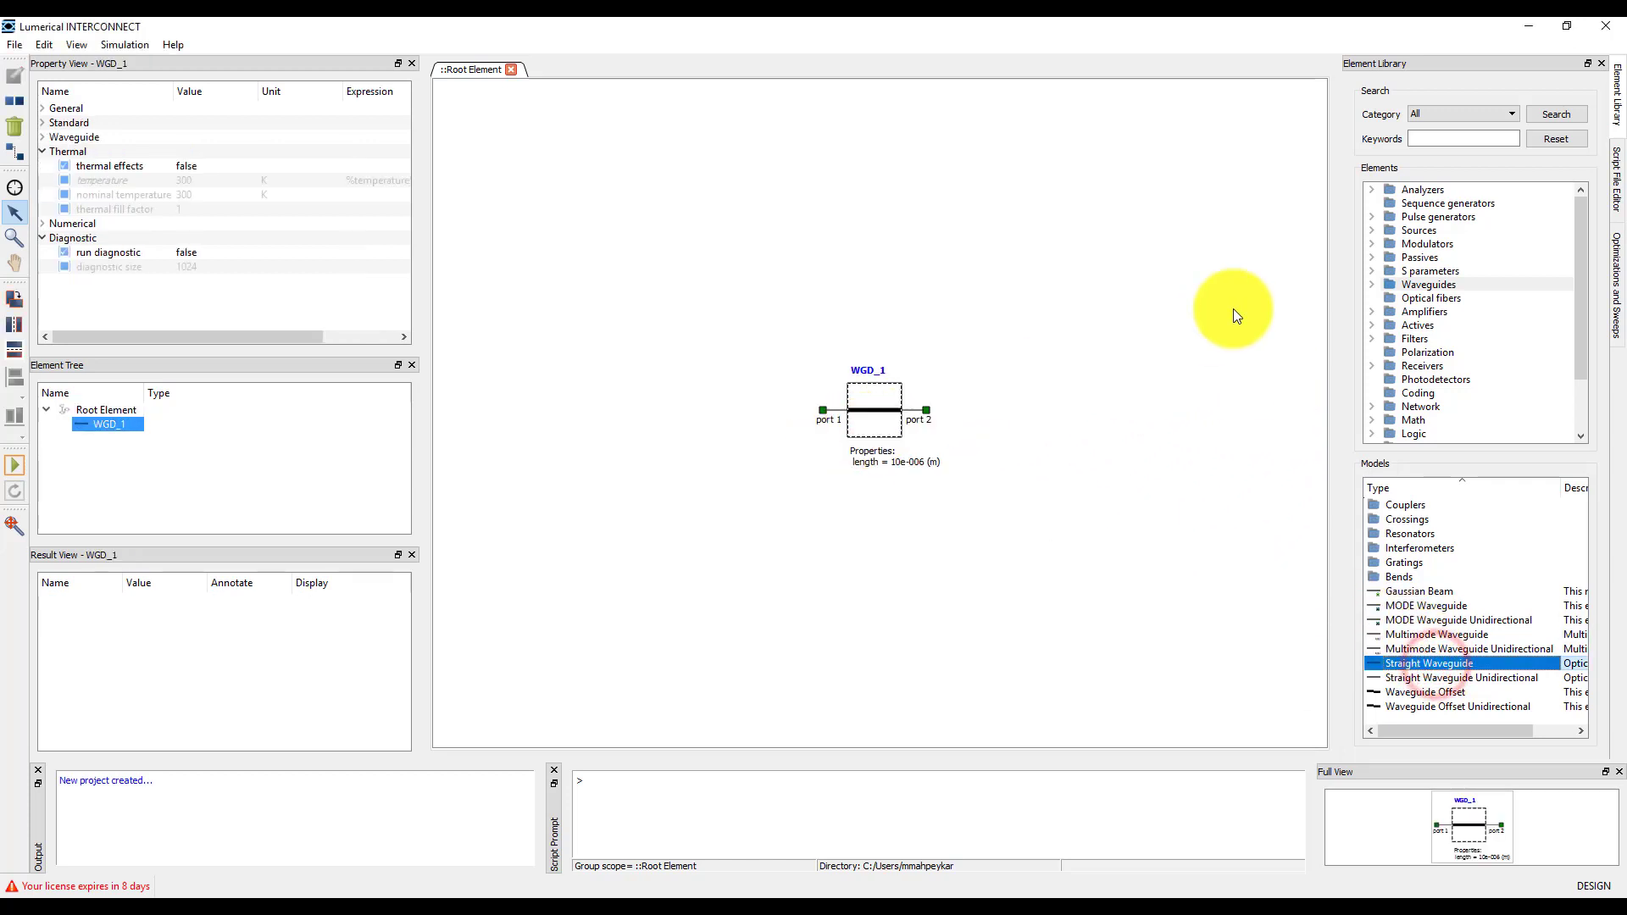
pyautogui.click(1421, 188)
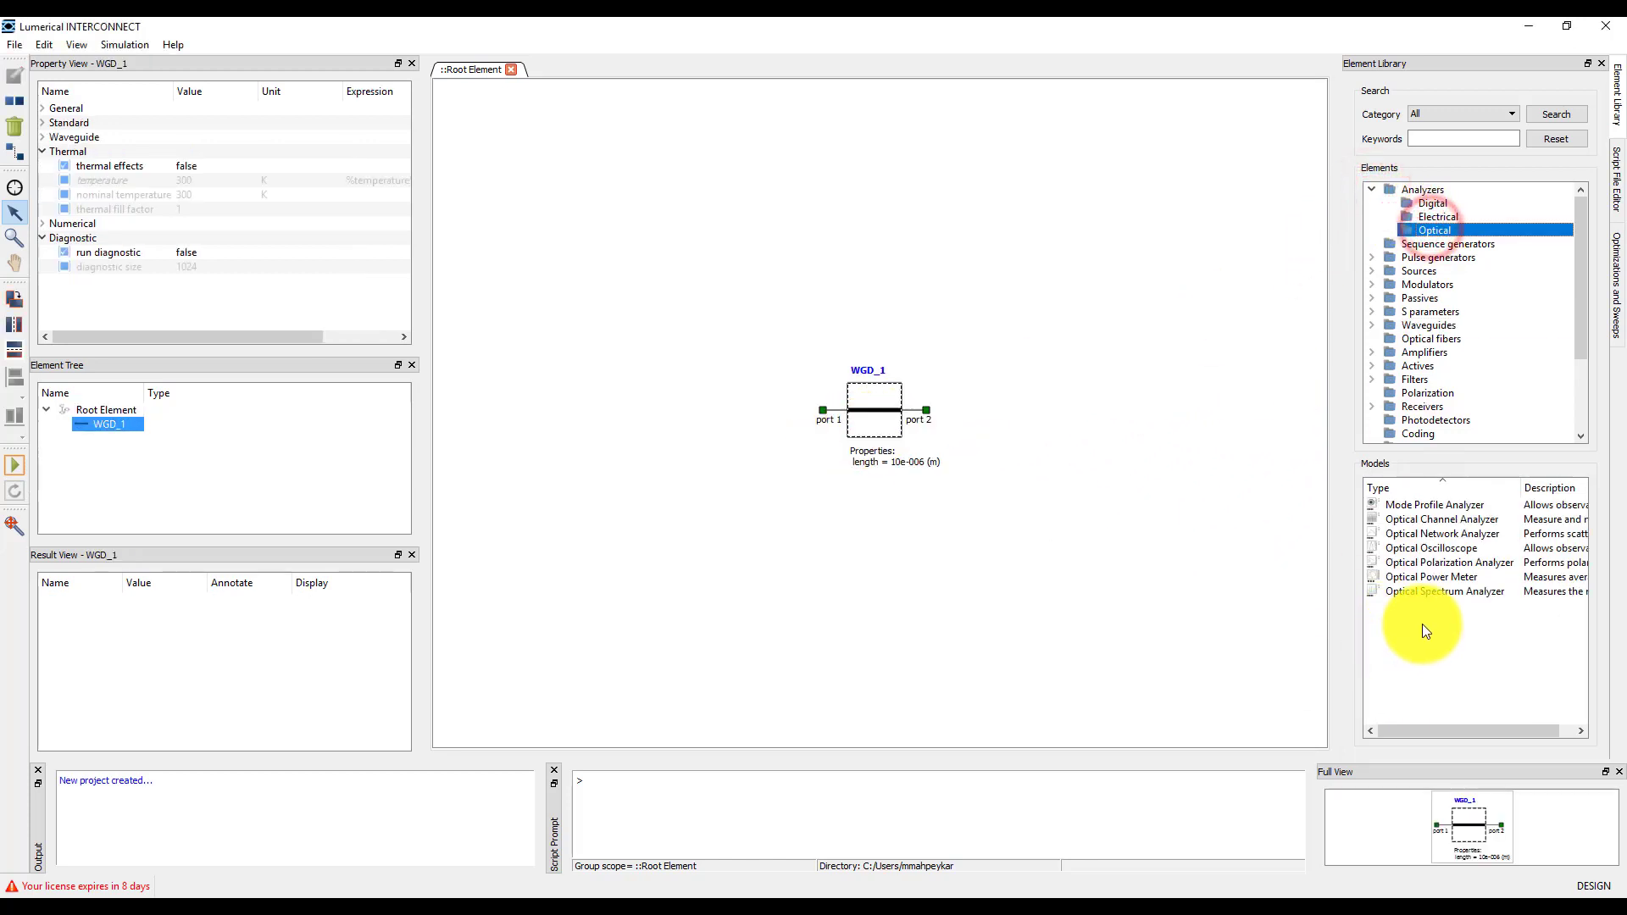
pyautogui.moveTo(1442, 534); pyautogui.dragTo(703, 283)
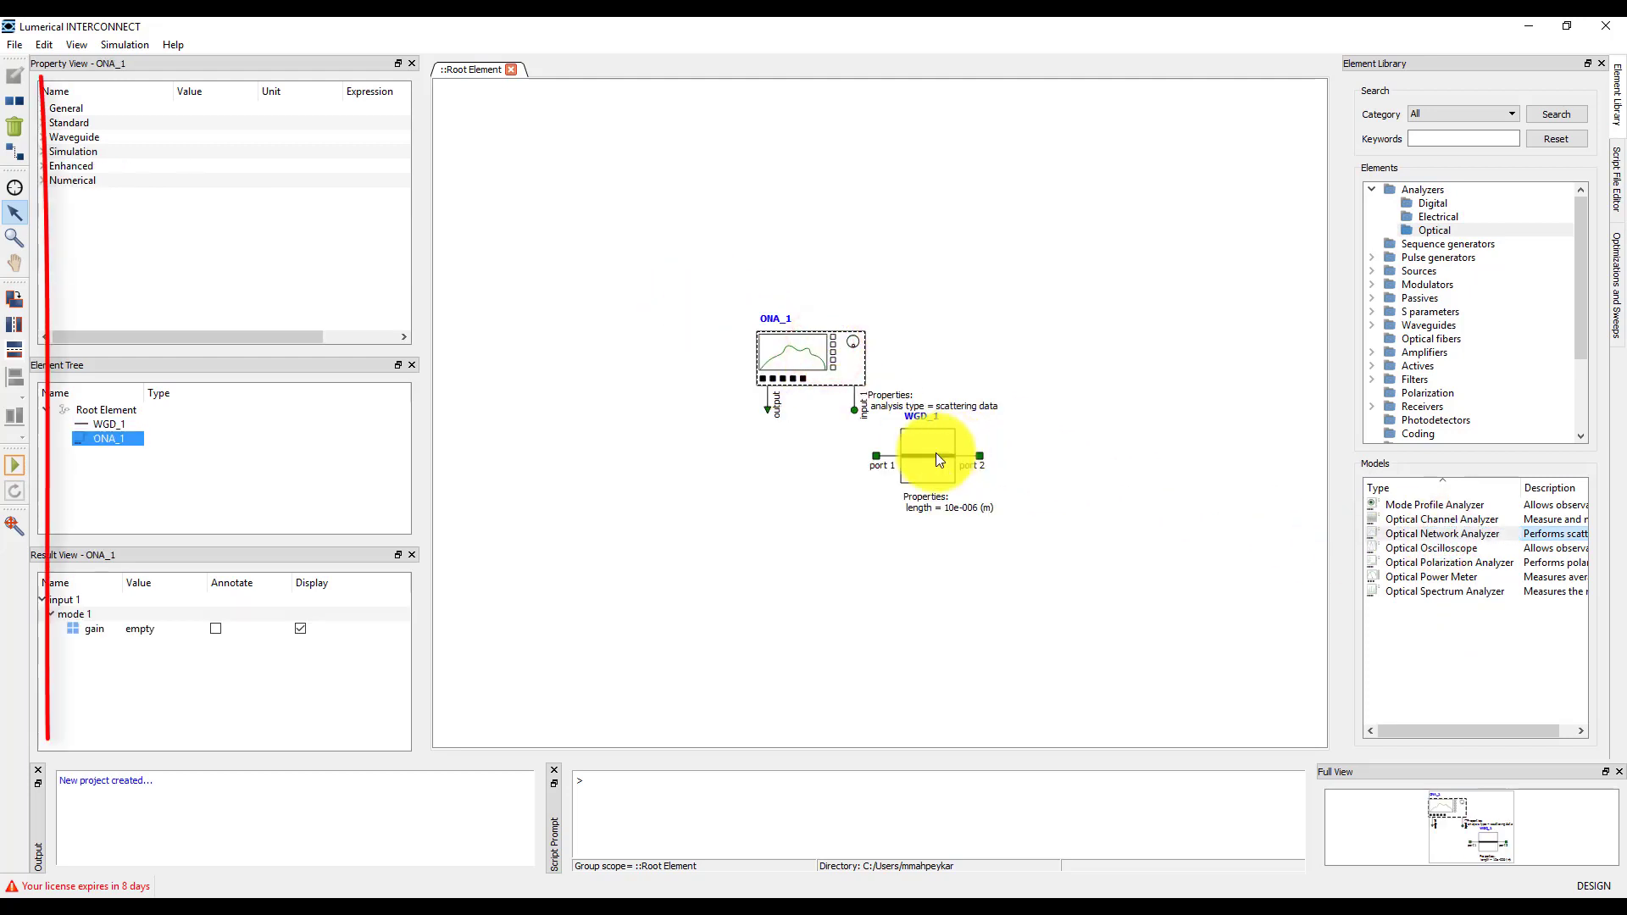
# - Select ONA_1 and then WGD_1 on the canvas to view their properties
pyautogui.click(806, 346)
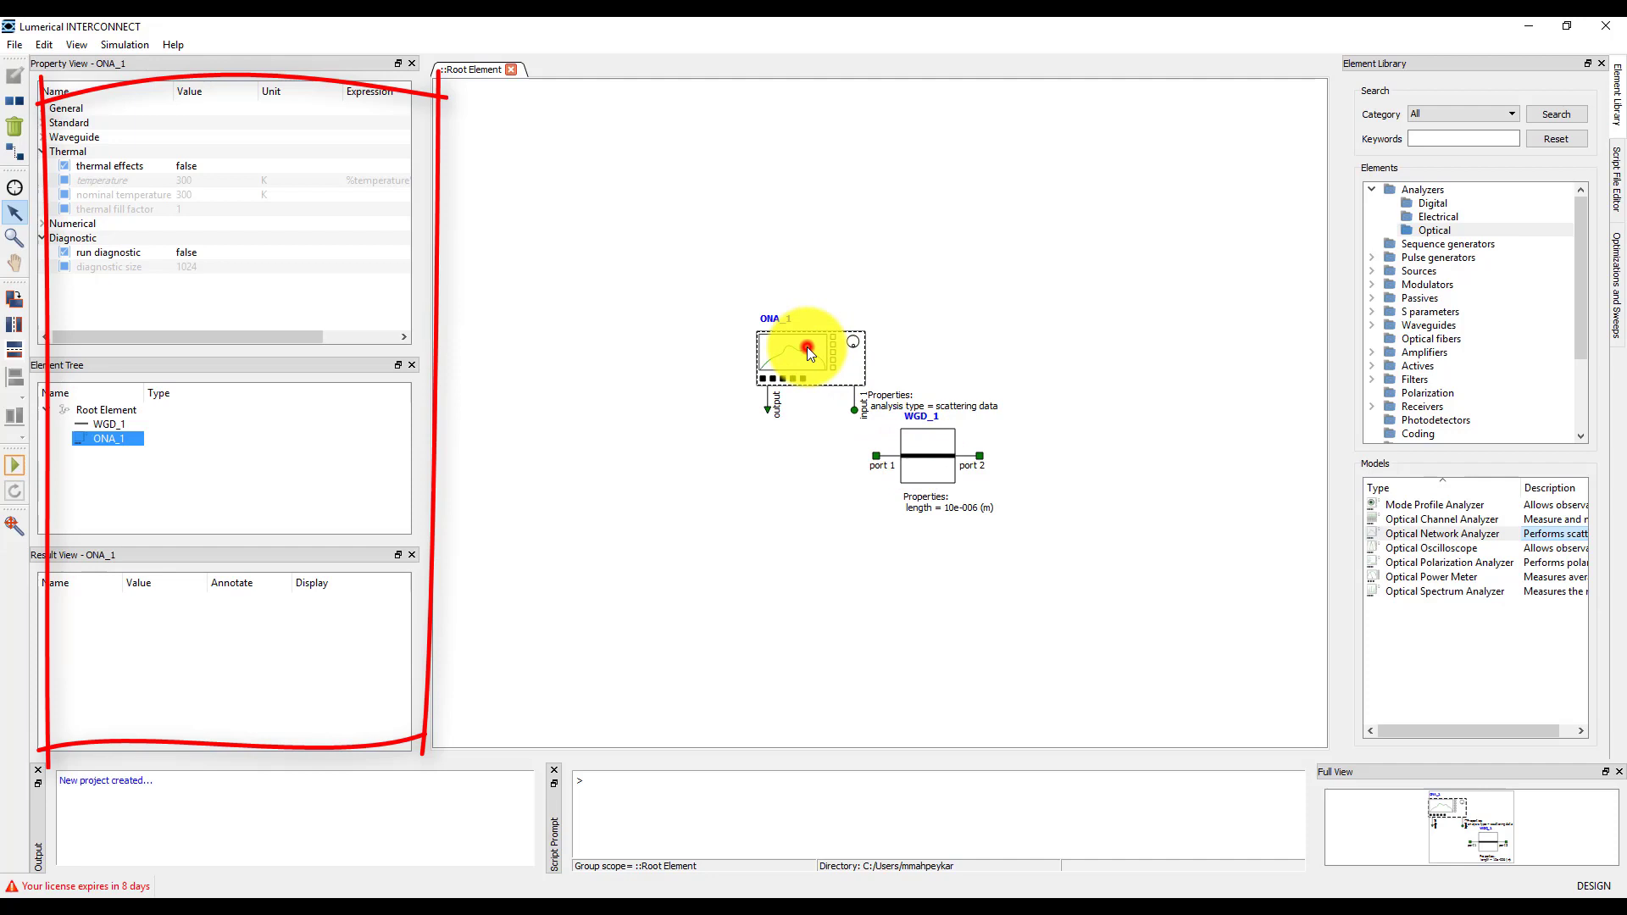
pyautogui.click(924, 456)
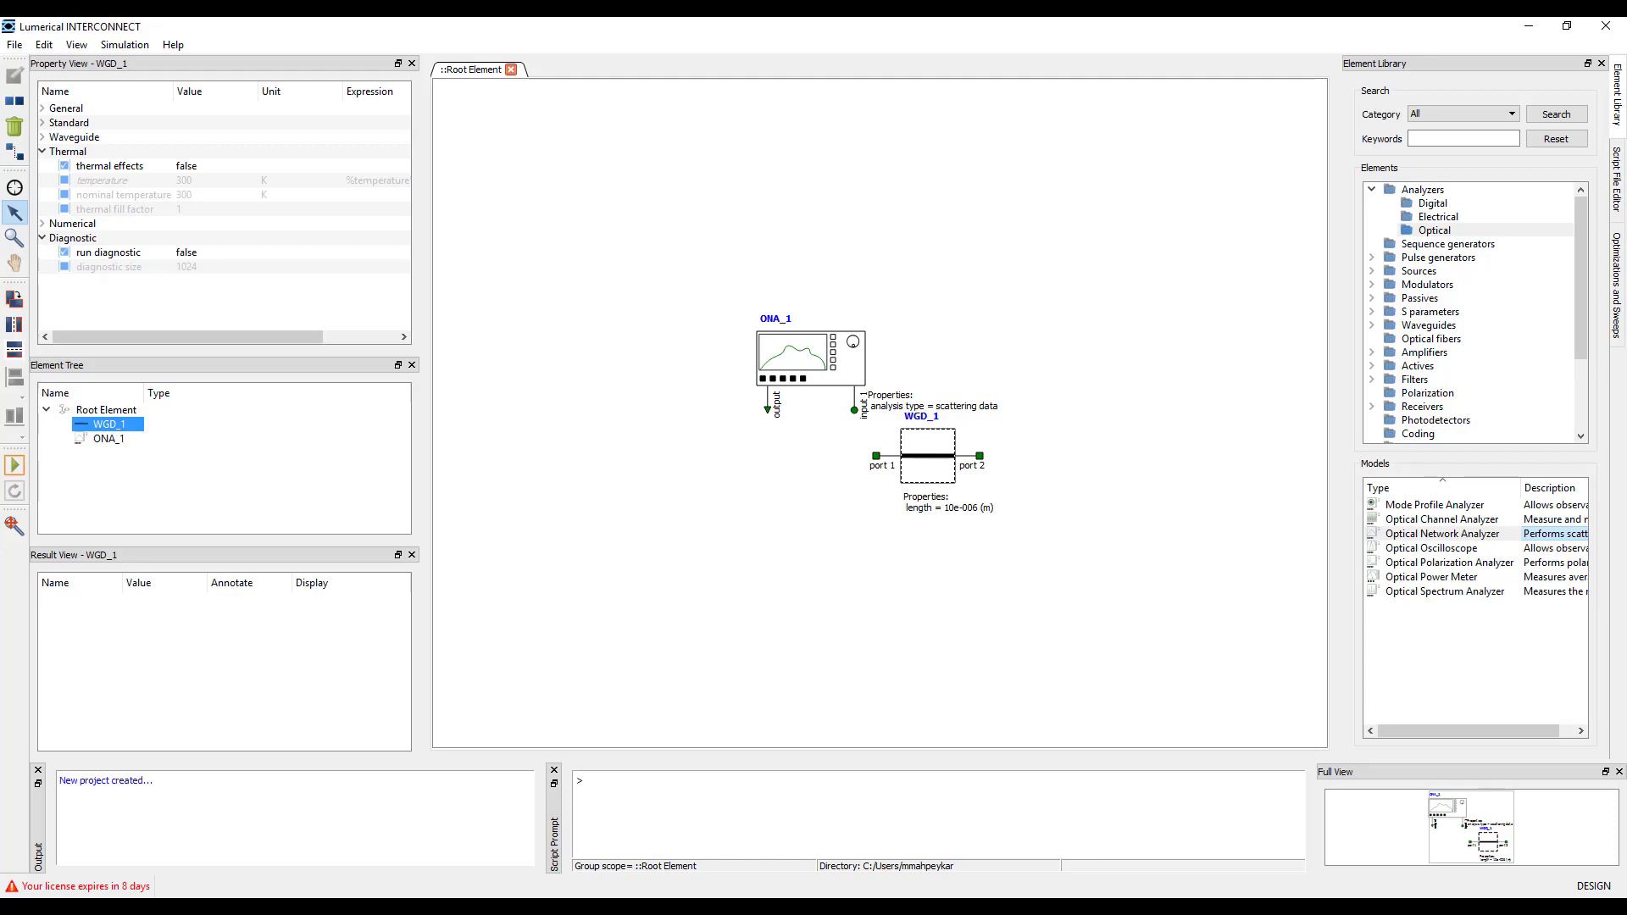
# - Expand the waveguide's mode settings, then select ONA_1 in the Element Tree
pyautogui.click(116, 208)
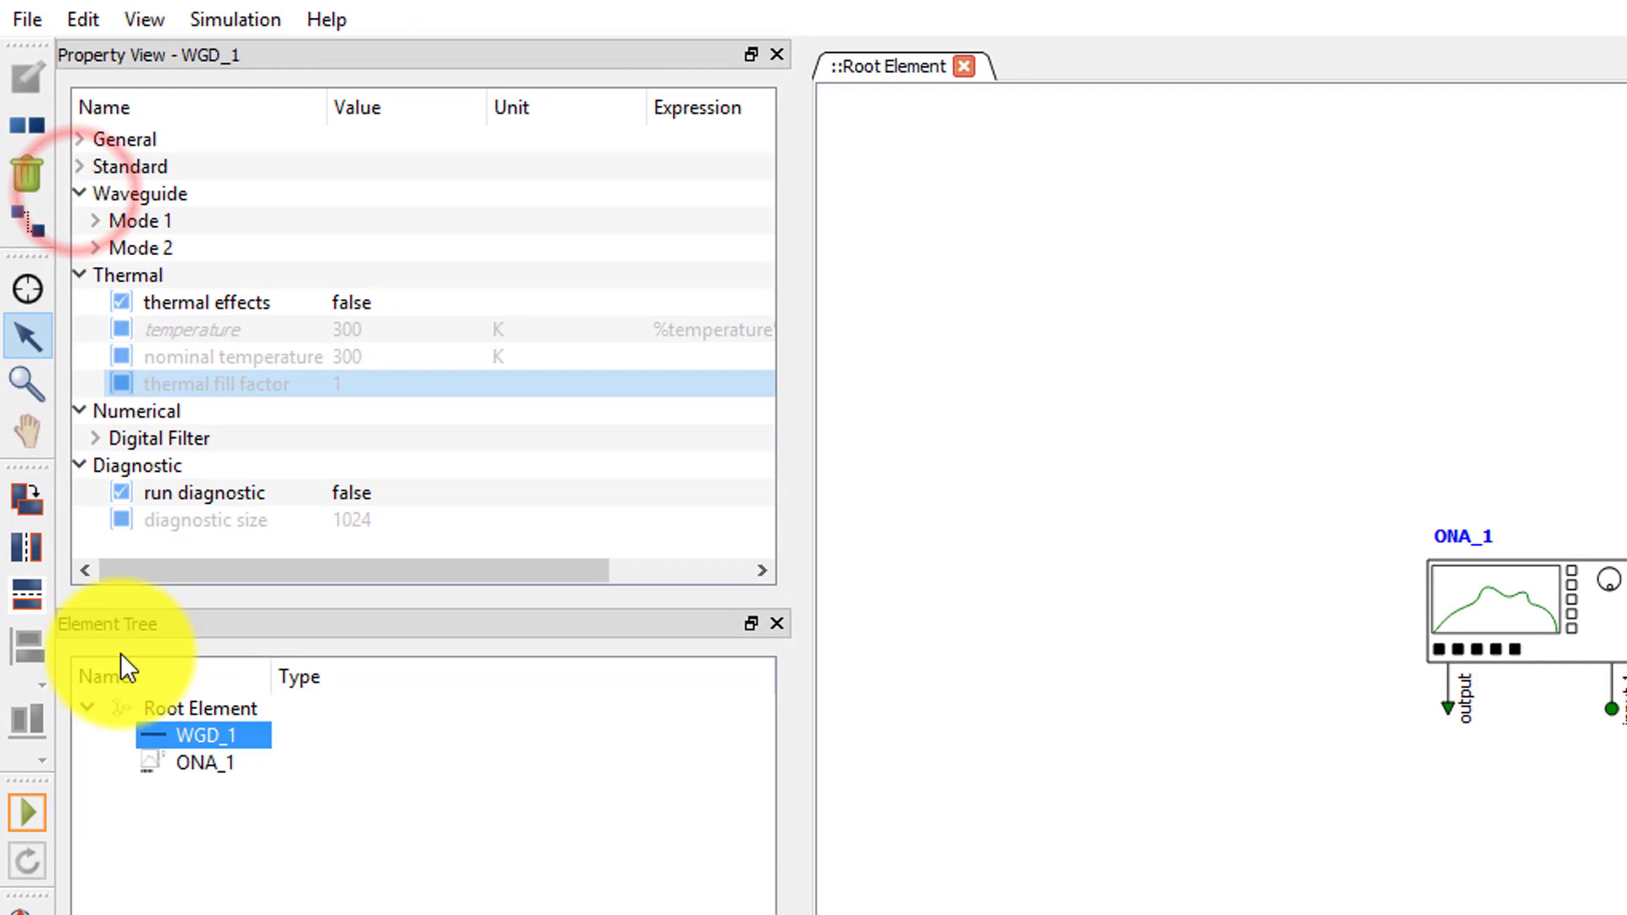
pyautogui.click(203, 763)
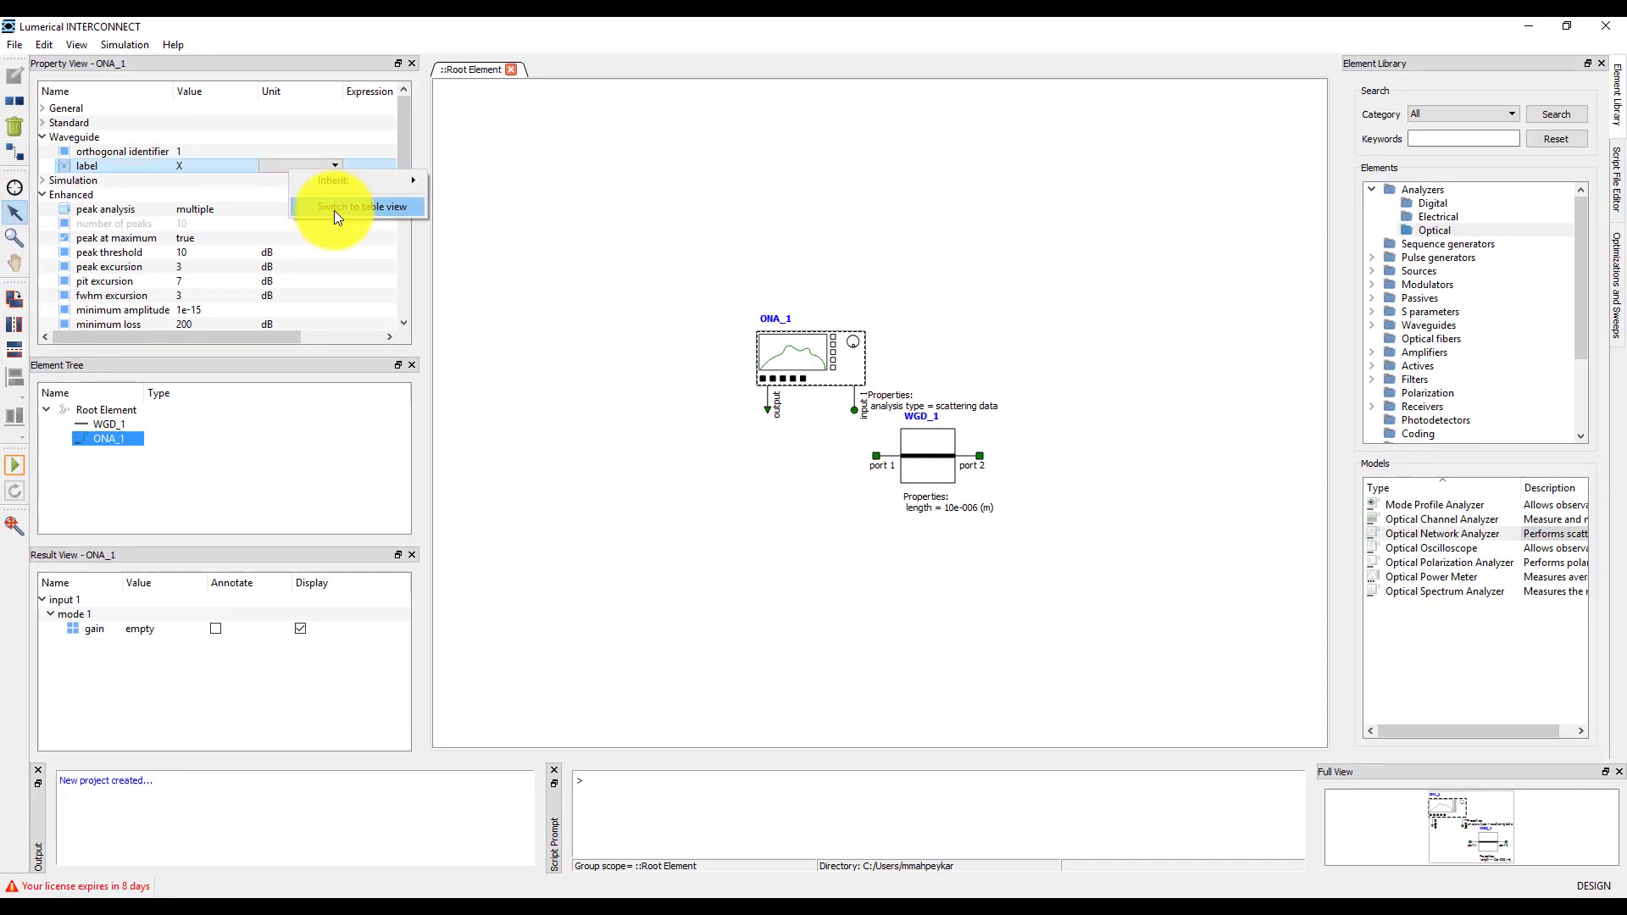
# - Switch ONA_1's properties to table view and open its online Help page from the canvas menu
pyautogui.click(361, 207)
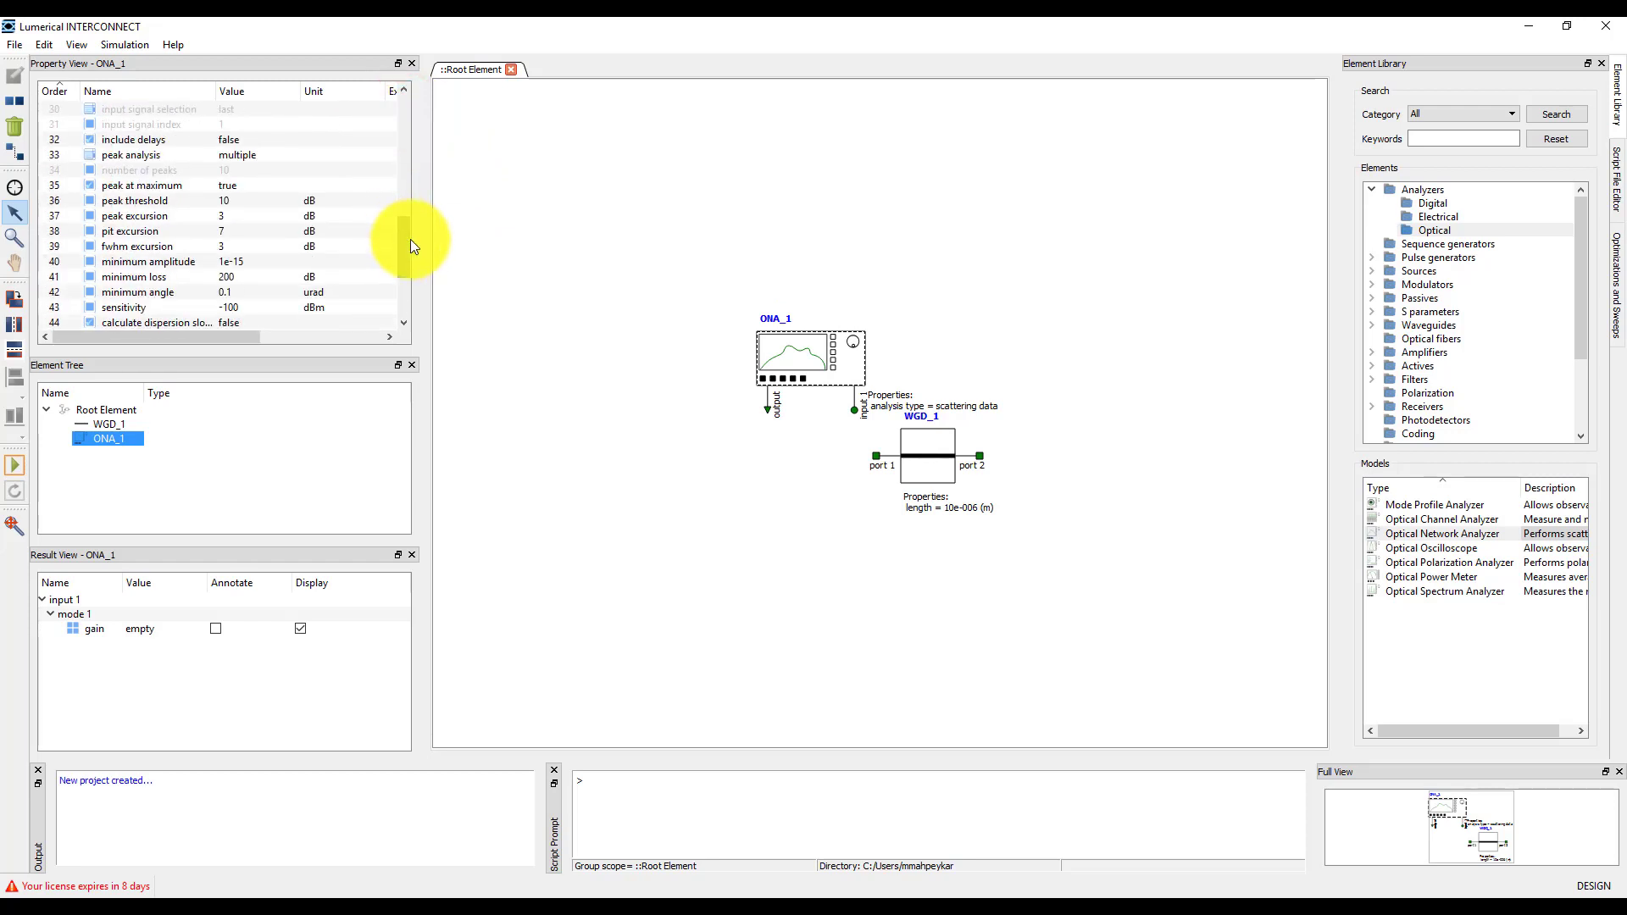
pyautogui.moveTo(454, 268)
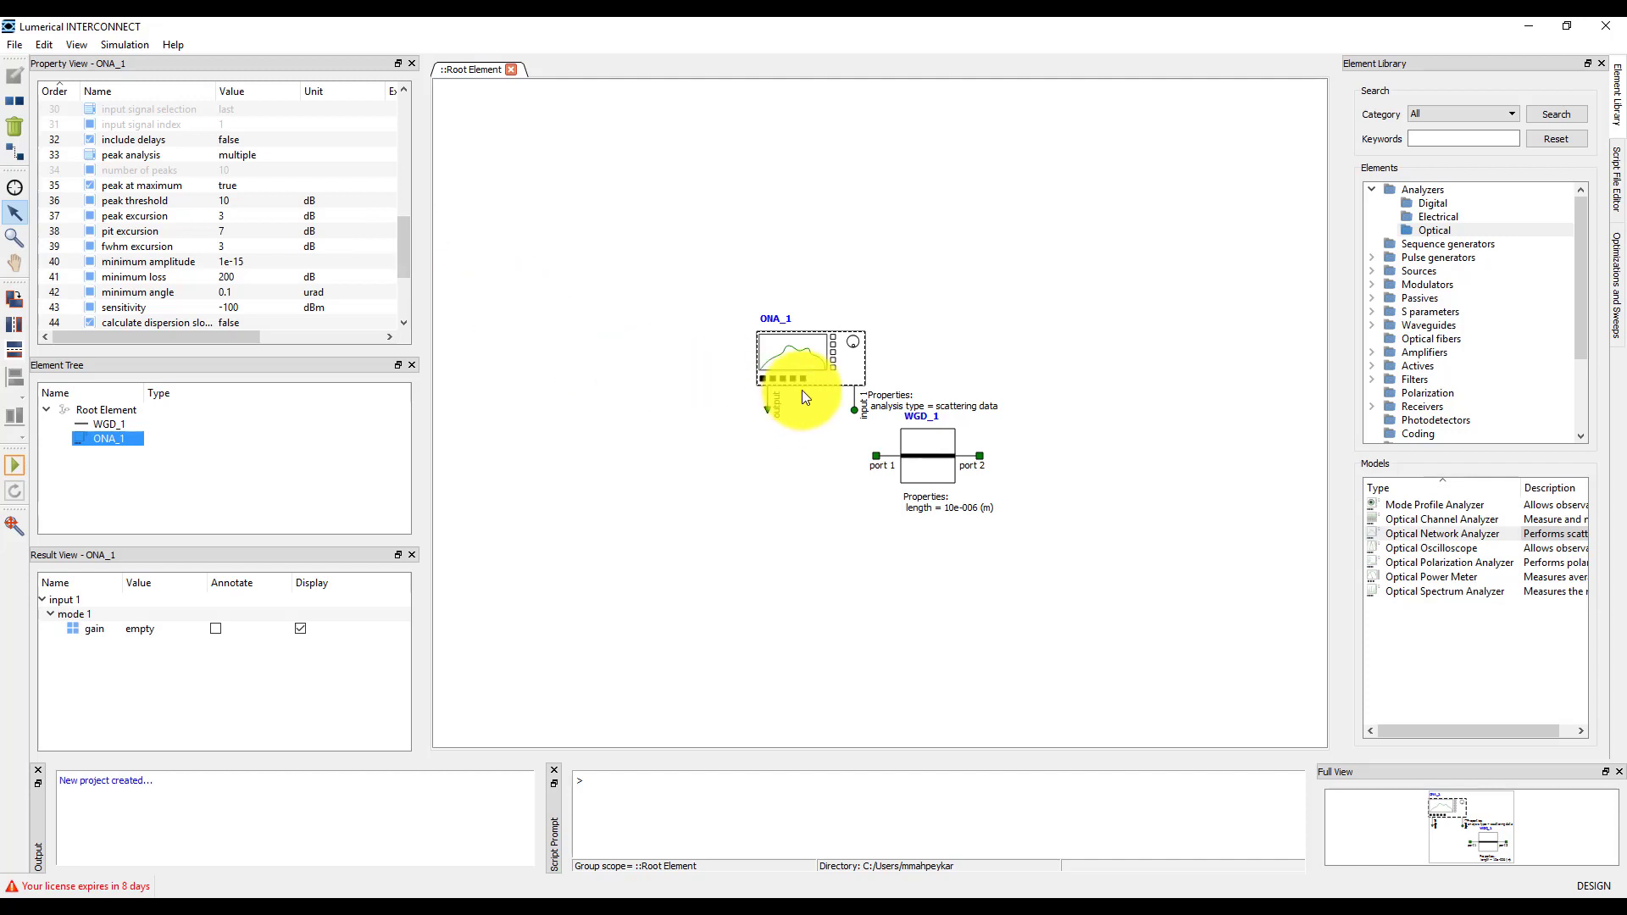
pyautogui.rightClick(803, 363)
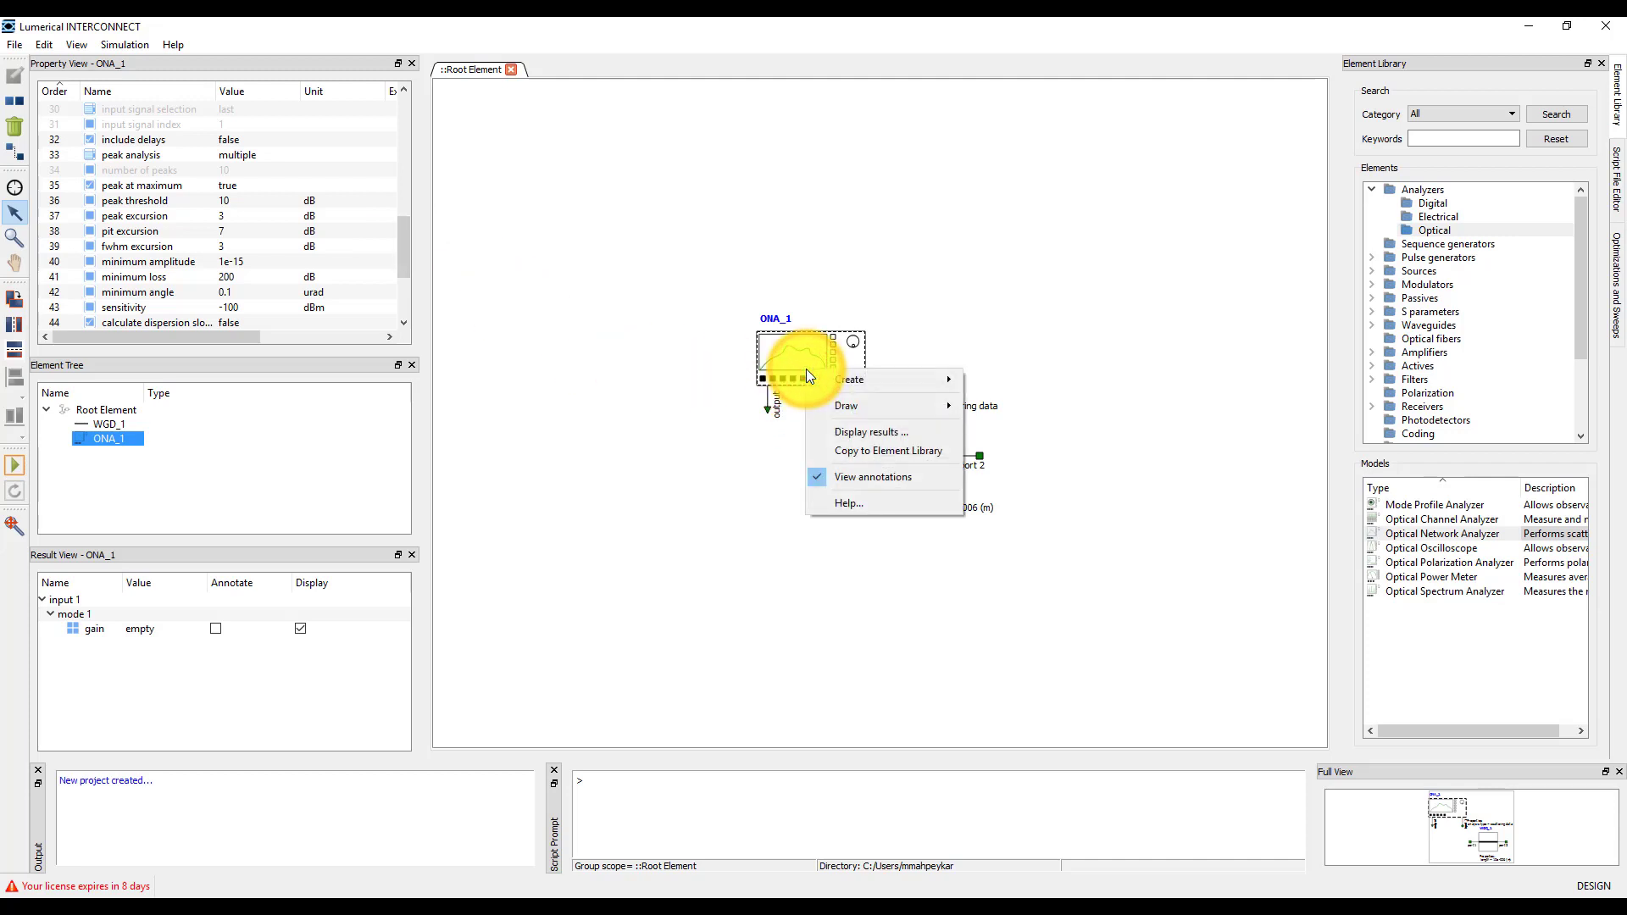
pyautogui.click(847, 503)
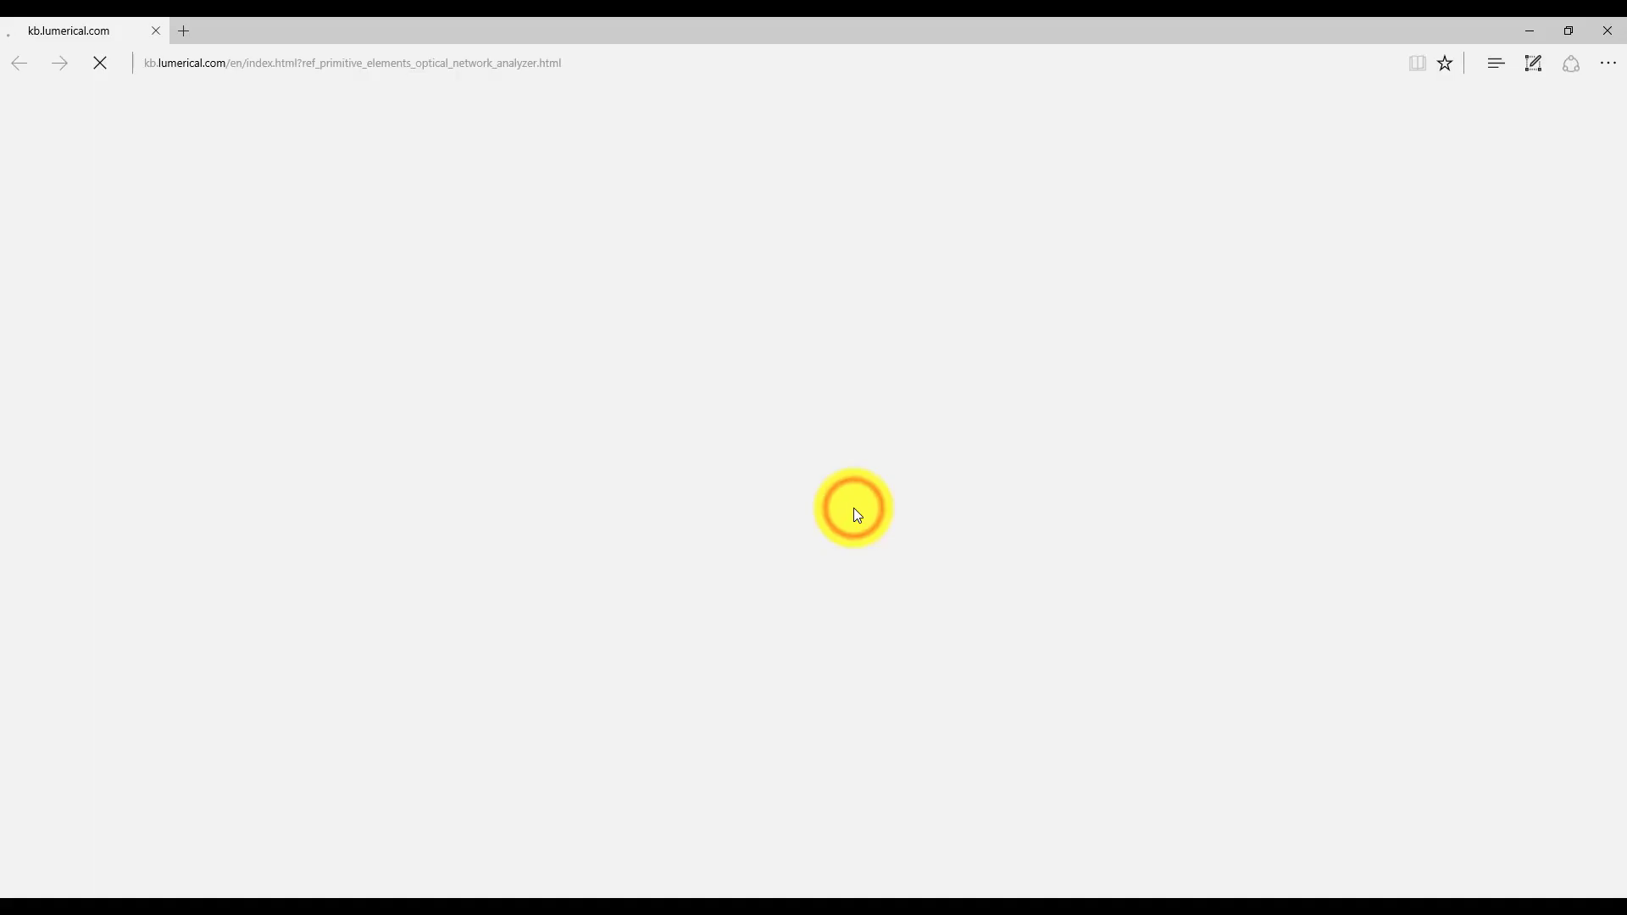